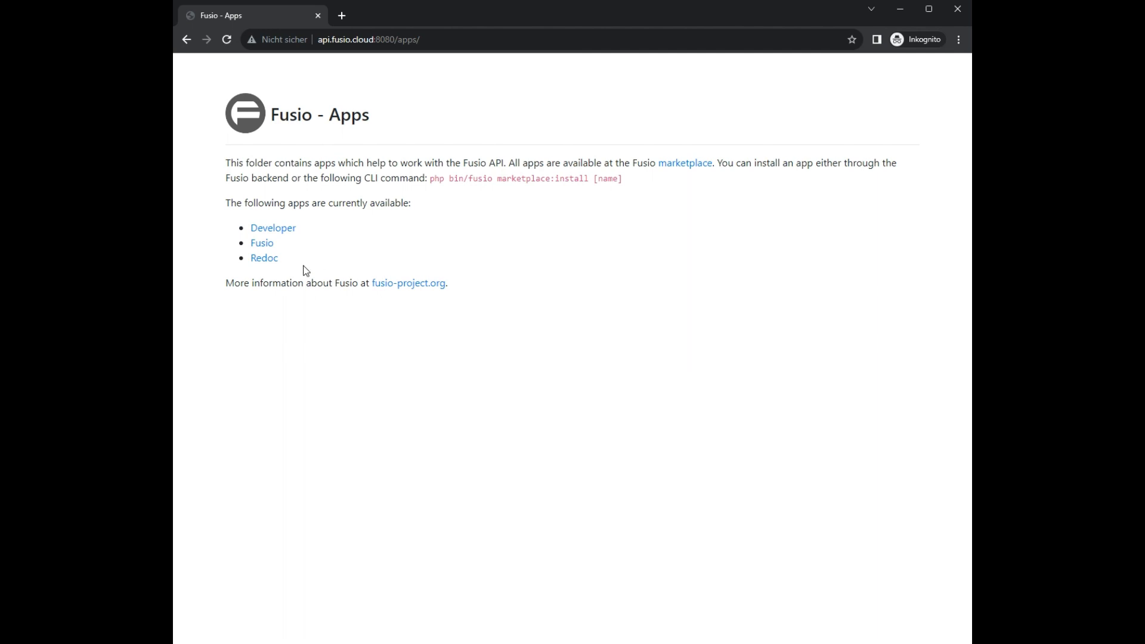
# - Log into the Fusio backend as the test user to reach the dashboard
pyautogui.click(262, 242)
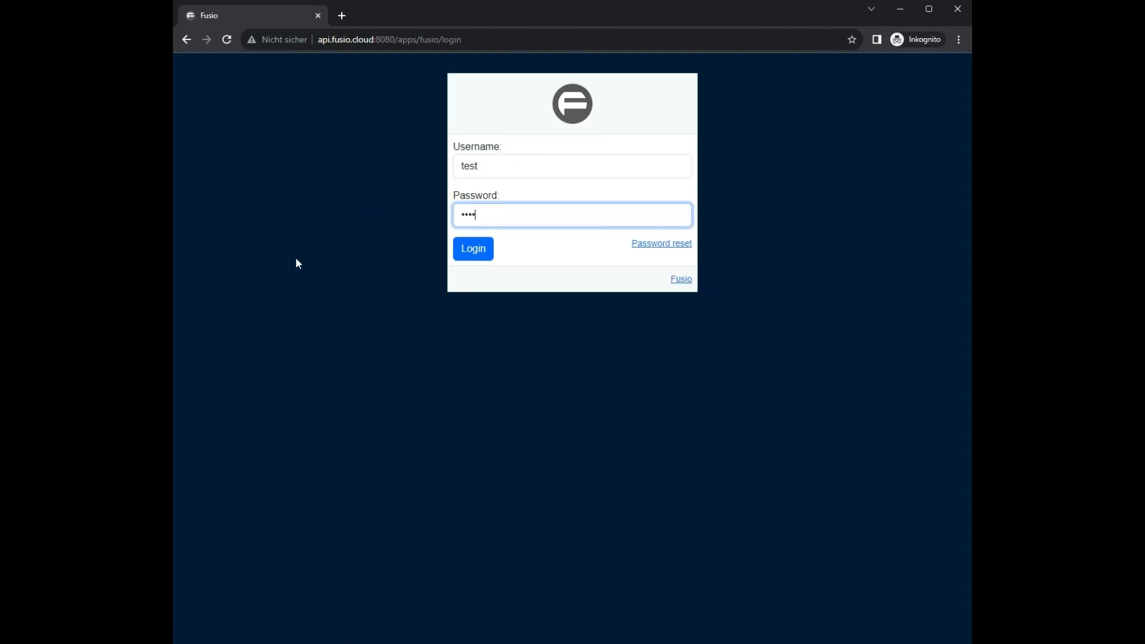
pyautogui.click(472, 248)
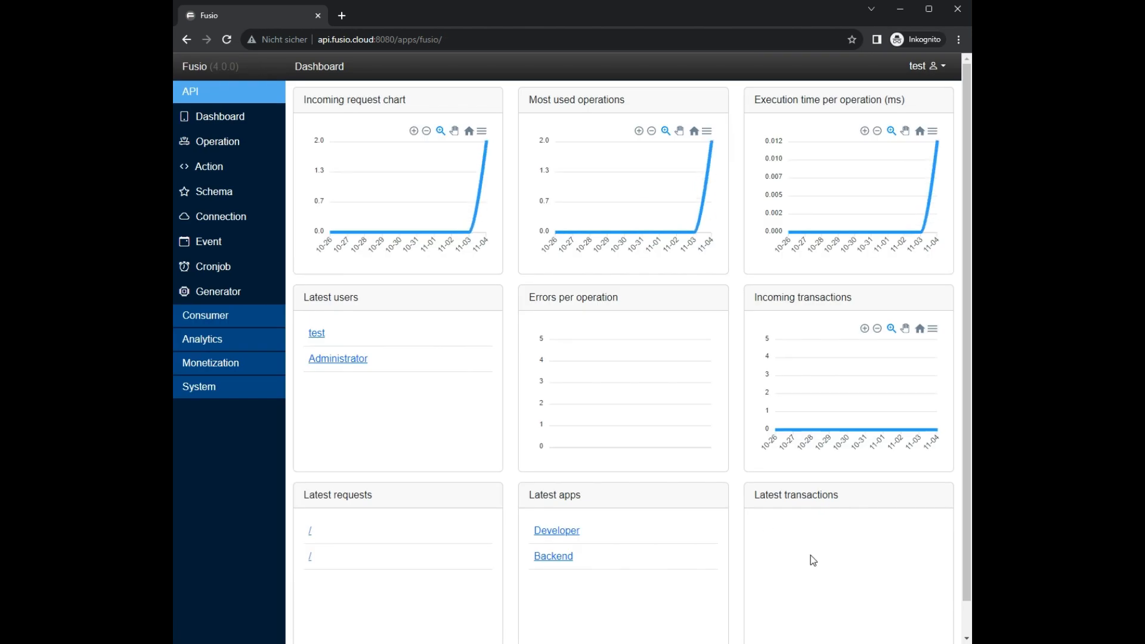
pyautogui.moveTo(218, 141)
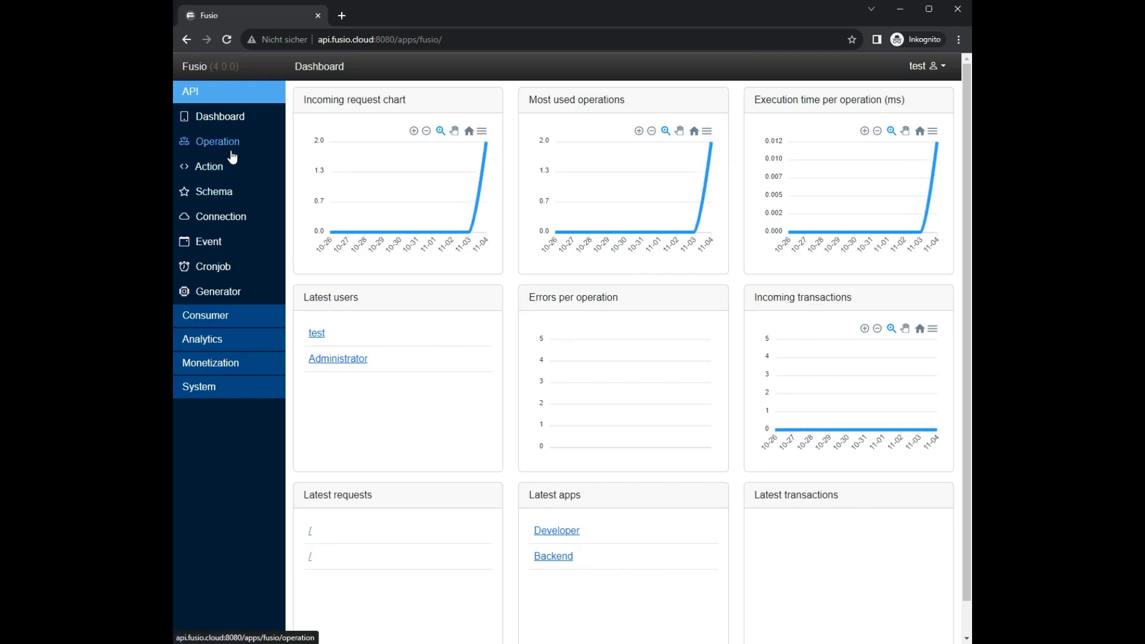
pyautogui.click(208, 167)
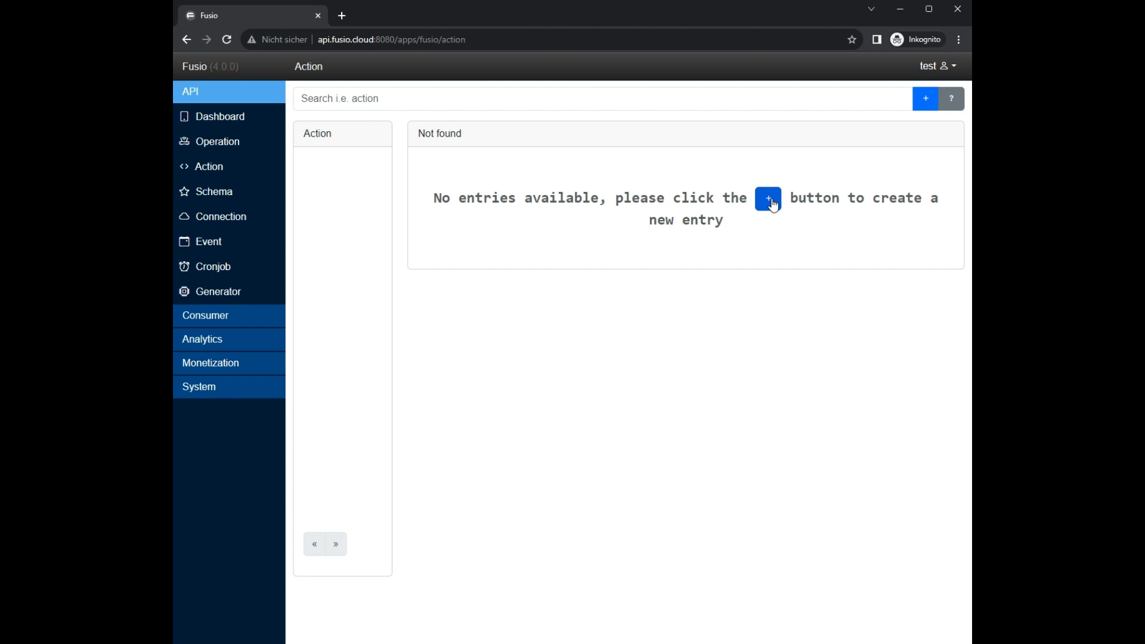
pyautogui.click(925, 99)
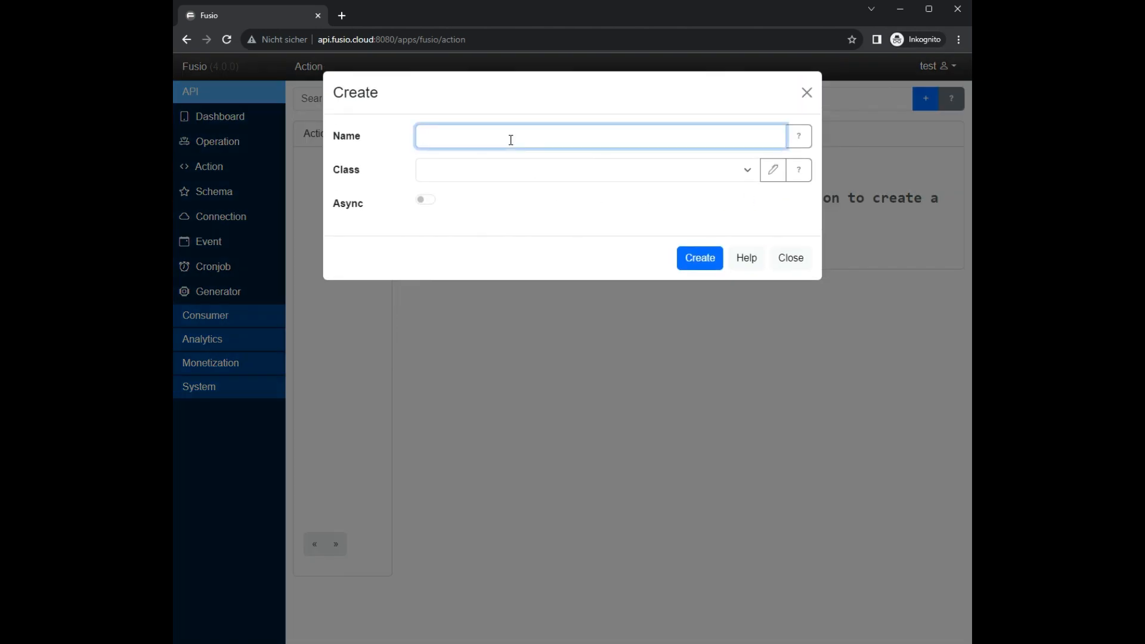
pyautogui.write('proxy')
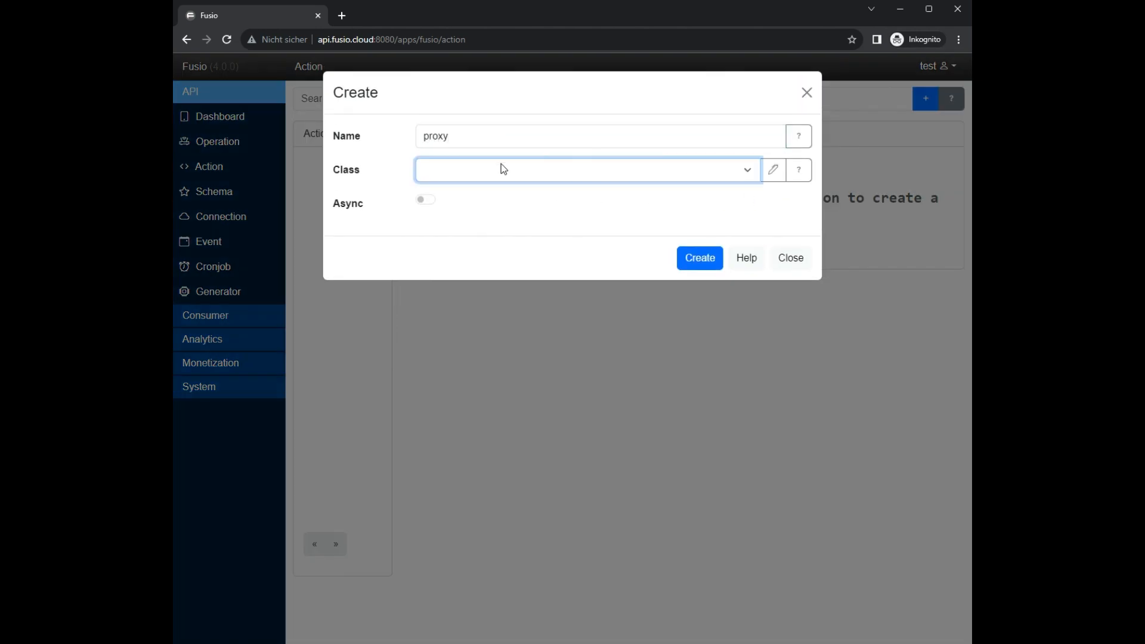
pyautogui.click(587, 169)
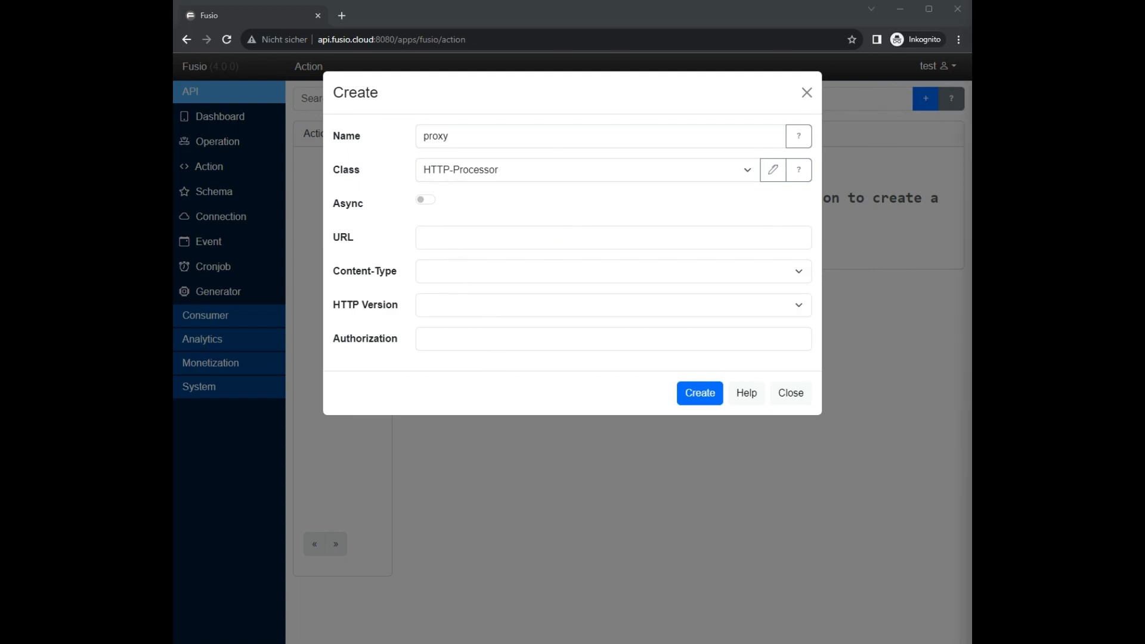
pyautogui.write('https://api.github.com/users/chriskapp')
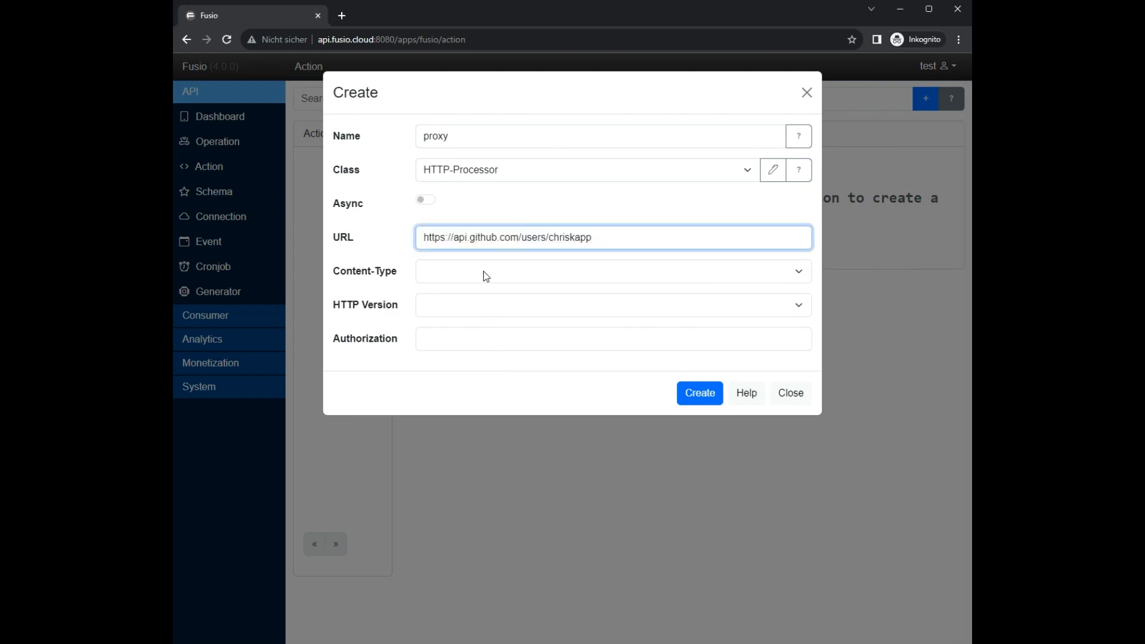
pyautogui.click(612, 271)
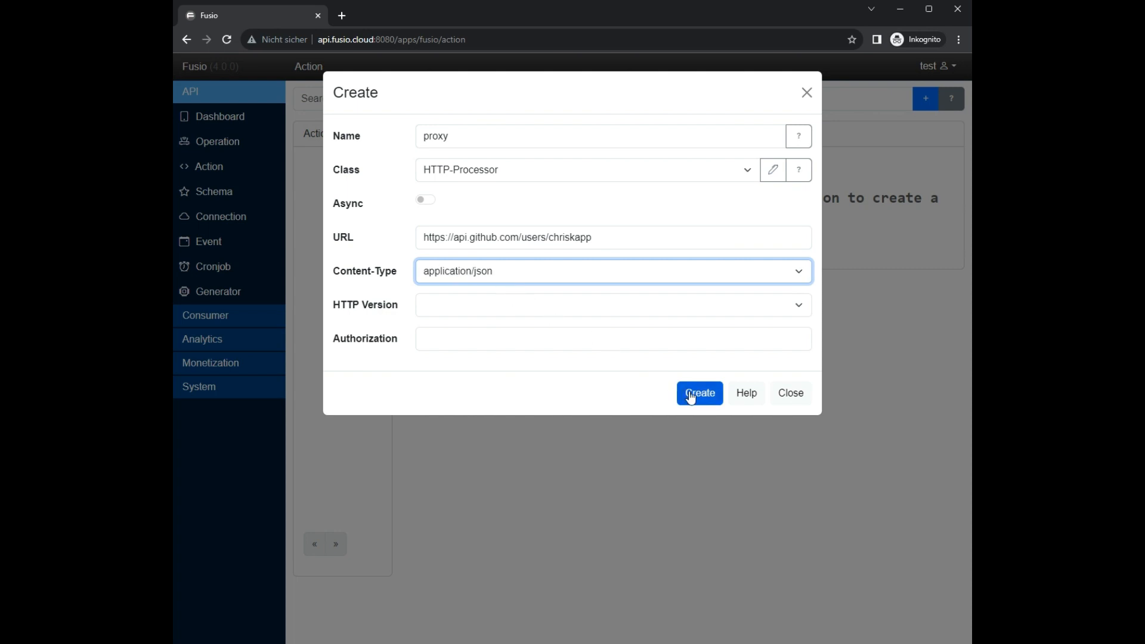
pyautogui.click(697, 392)
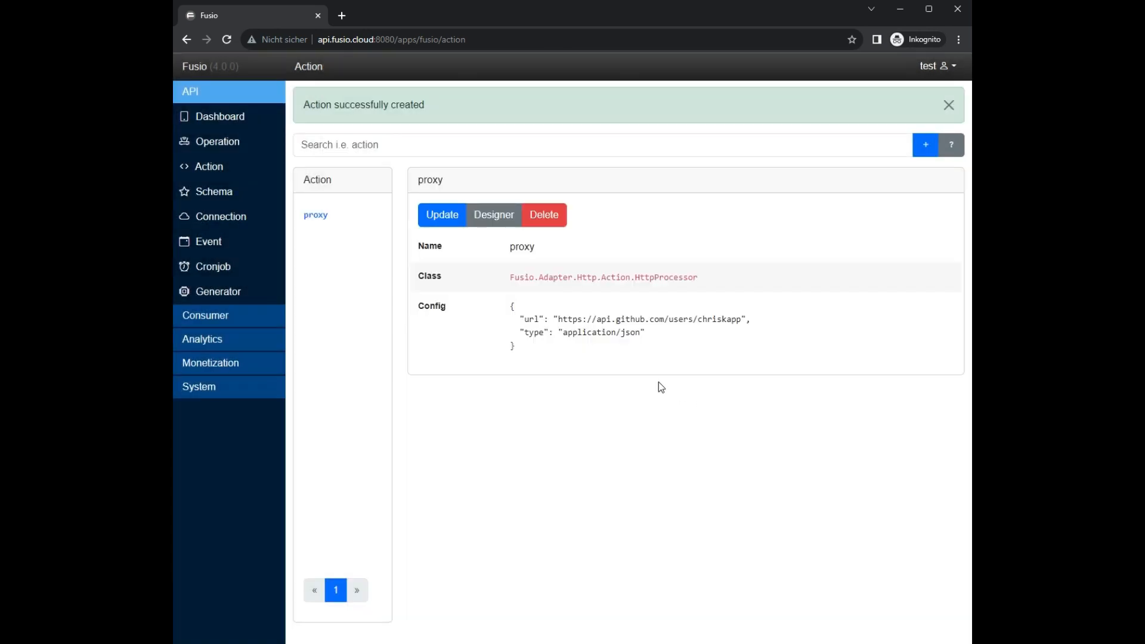
# - Fill in a public operation 'proxy' at /proxy bound to the proxy action
pyautogui.click(217, 141)
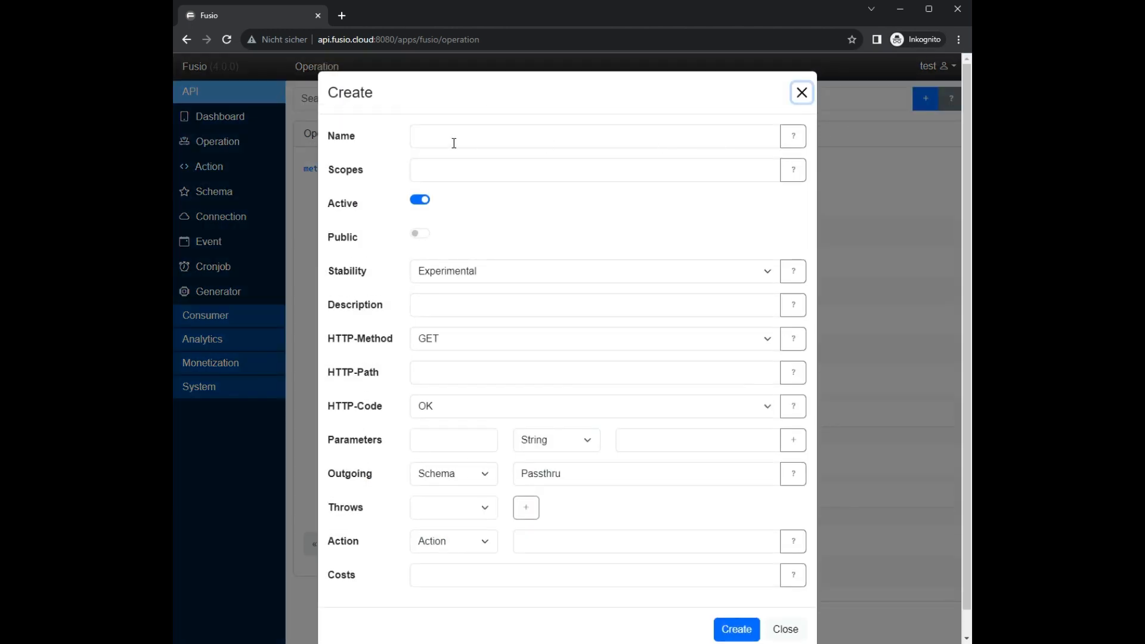
pyautogui.write('proxy')
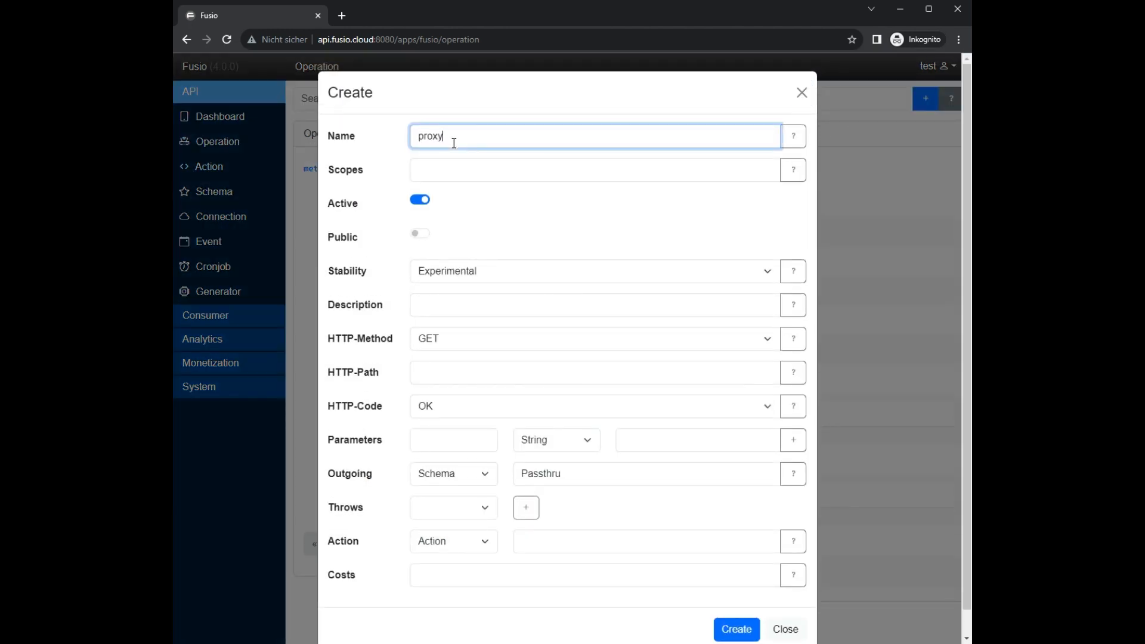
pyautogui.click(420, 234)
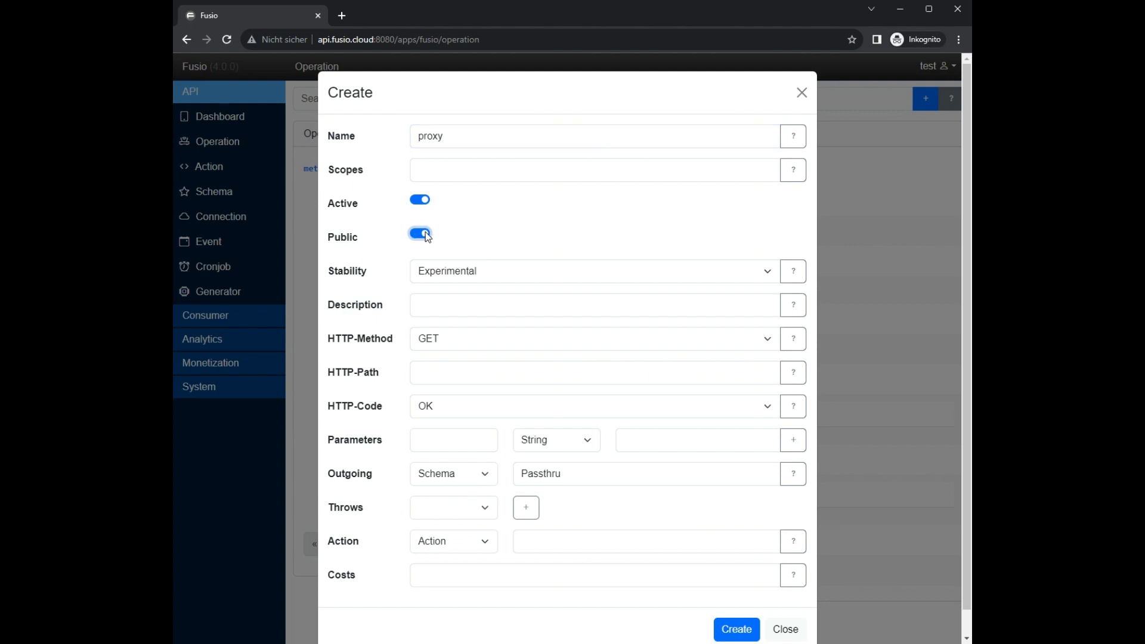
pyautogui.write('/pr')
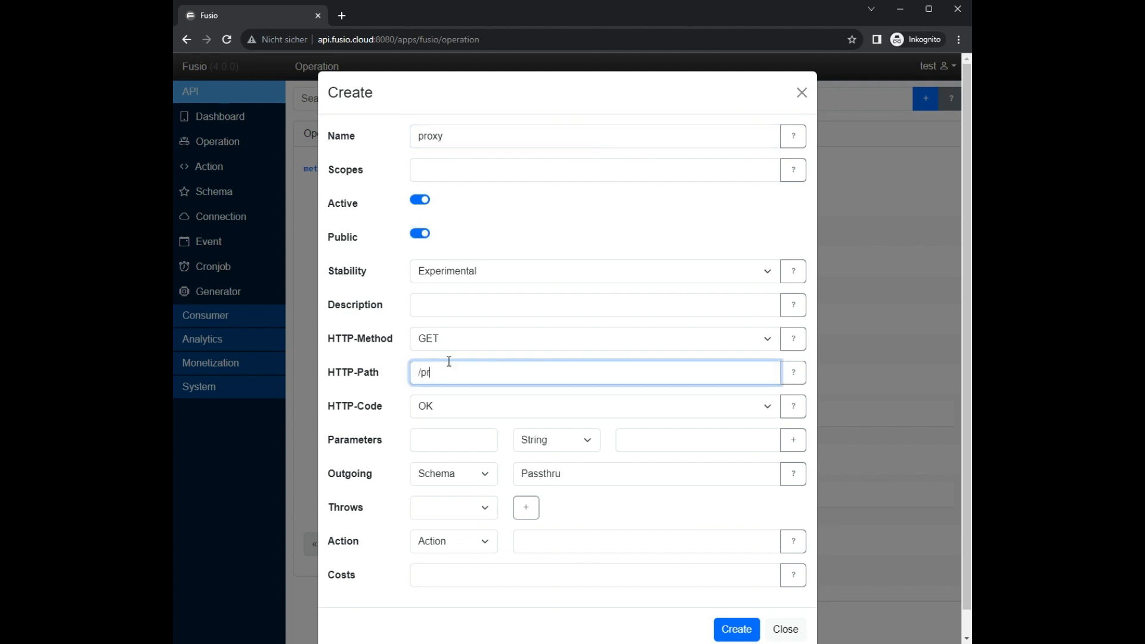
pyautogui.click(646, 542)
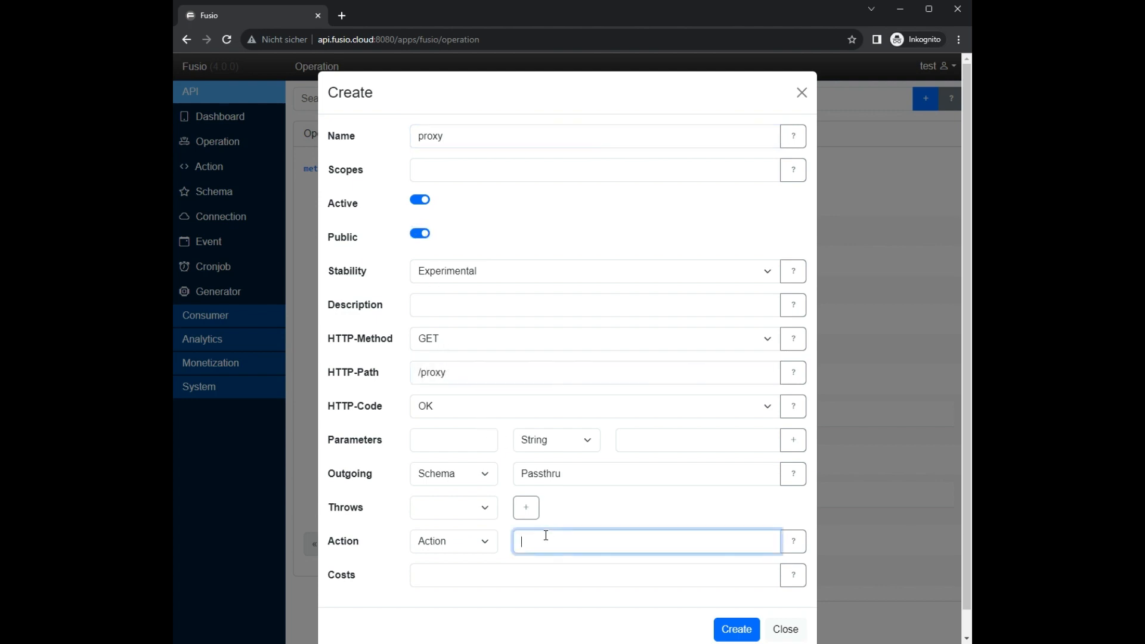
pyautogui.write('prox')
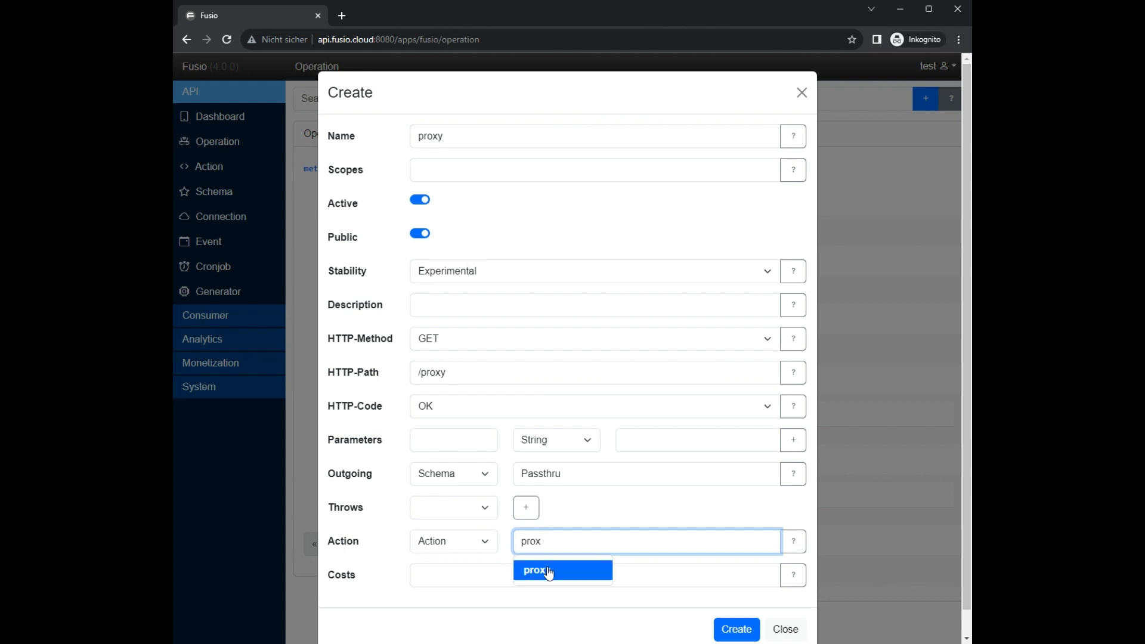
pyautogui.click(562, 570)
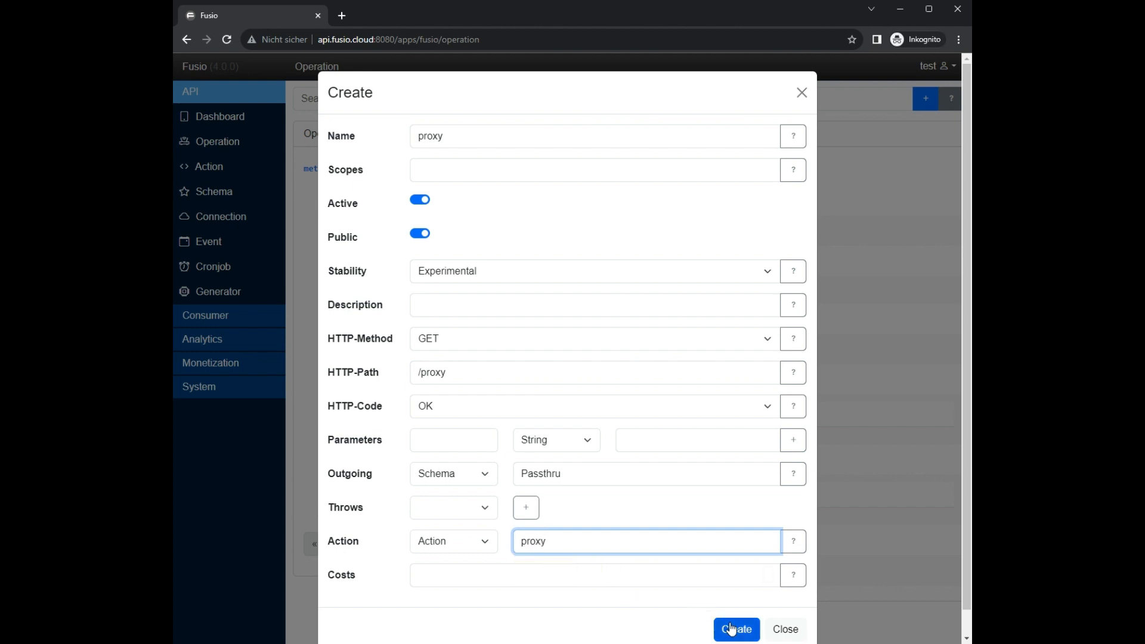
# - Create the /proxy operation so the endpoint serves the GitHub user JSON
pyautogui.click(736, 629)
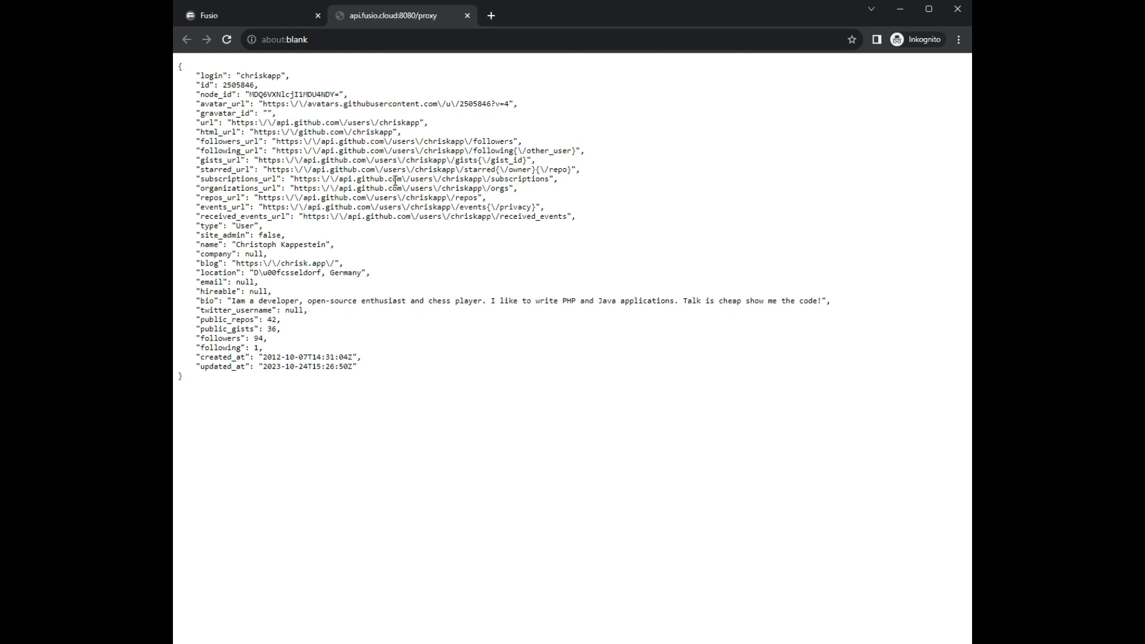
pyautogui.moveTo(408, 184)
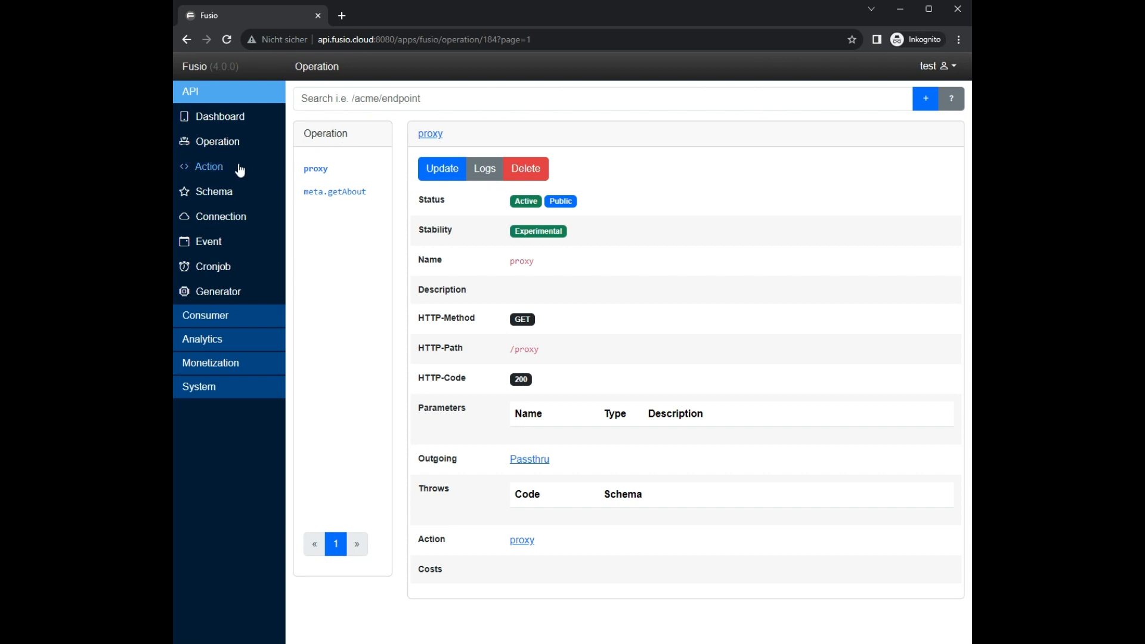
pyautogui.moveTo(210, 167)
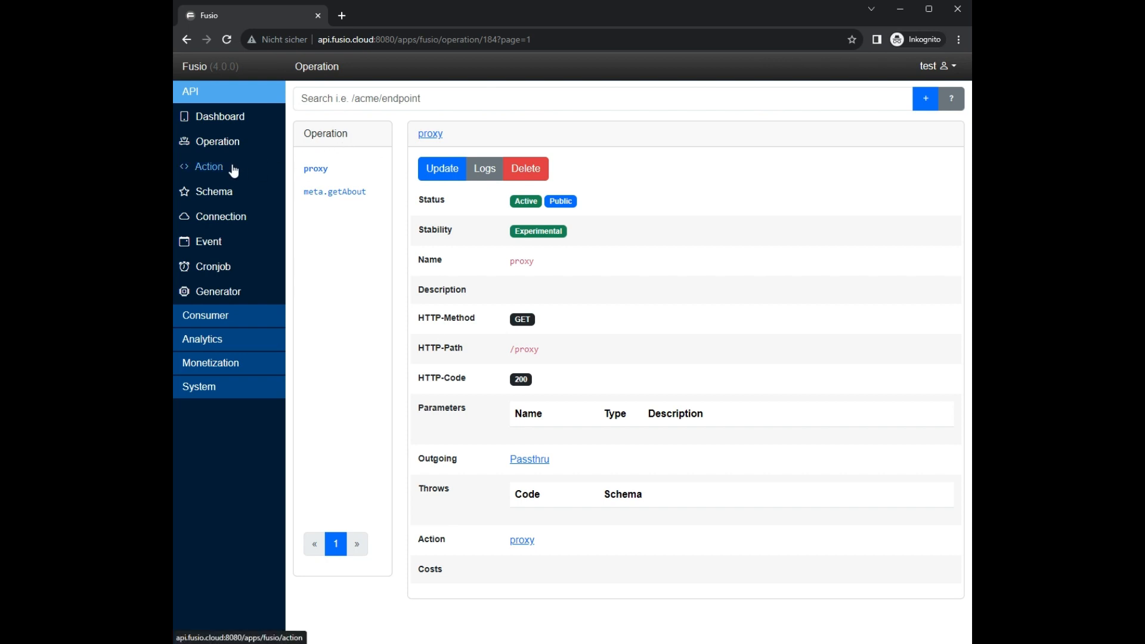
# - Create action 'composite' as HTTP-Composition over two GitHub user URLs with application/json
pyautogui.click(209, 165)
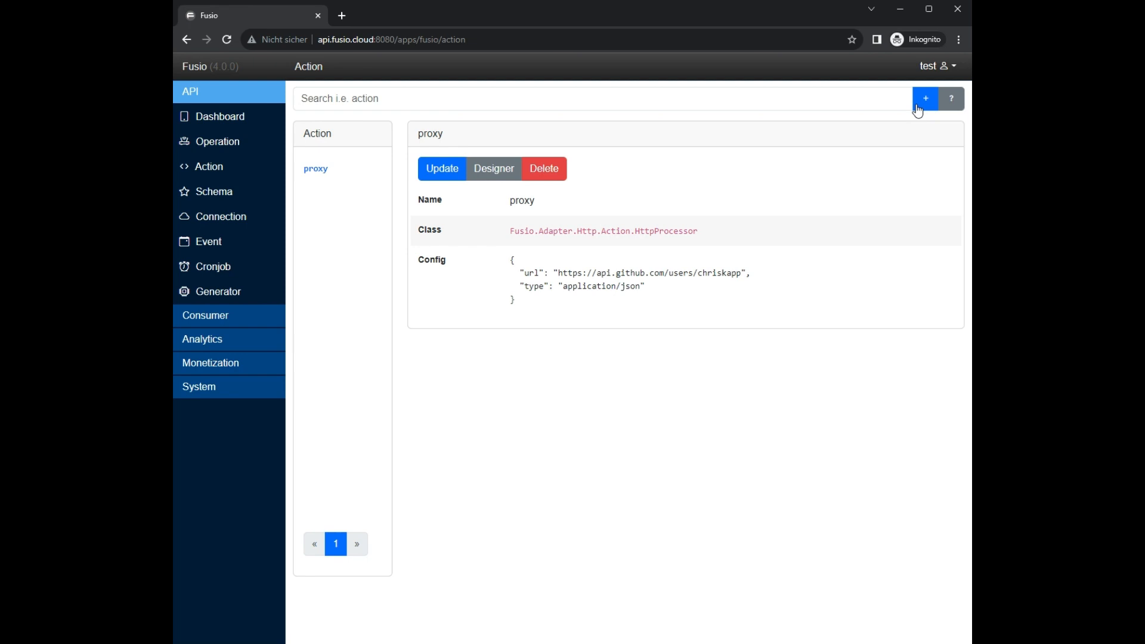
pyautogui.click(924, 99)
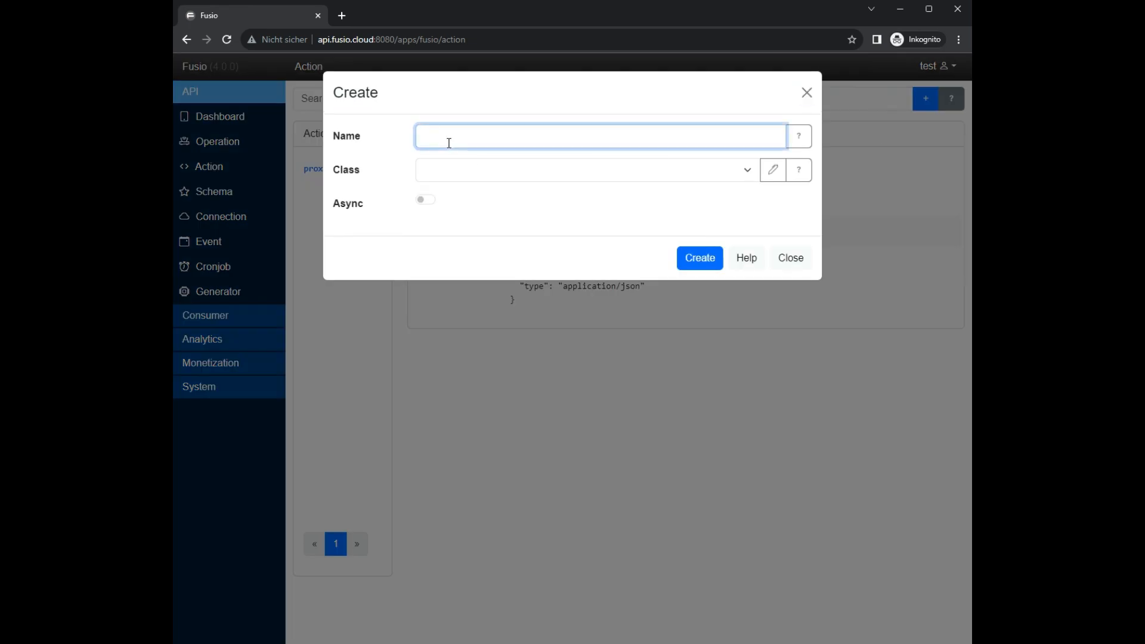
pyautogui.write('composite')
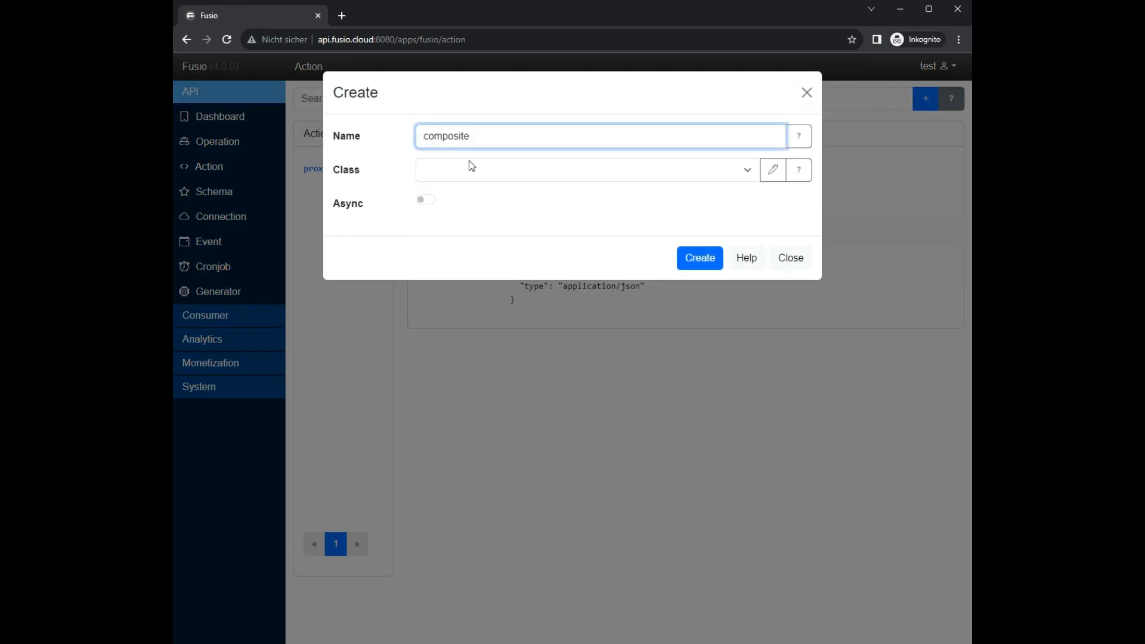
pyautogui.click(585, 169)
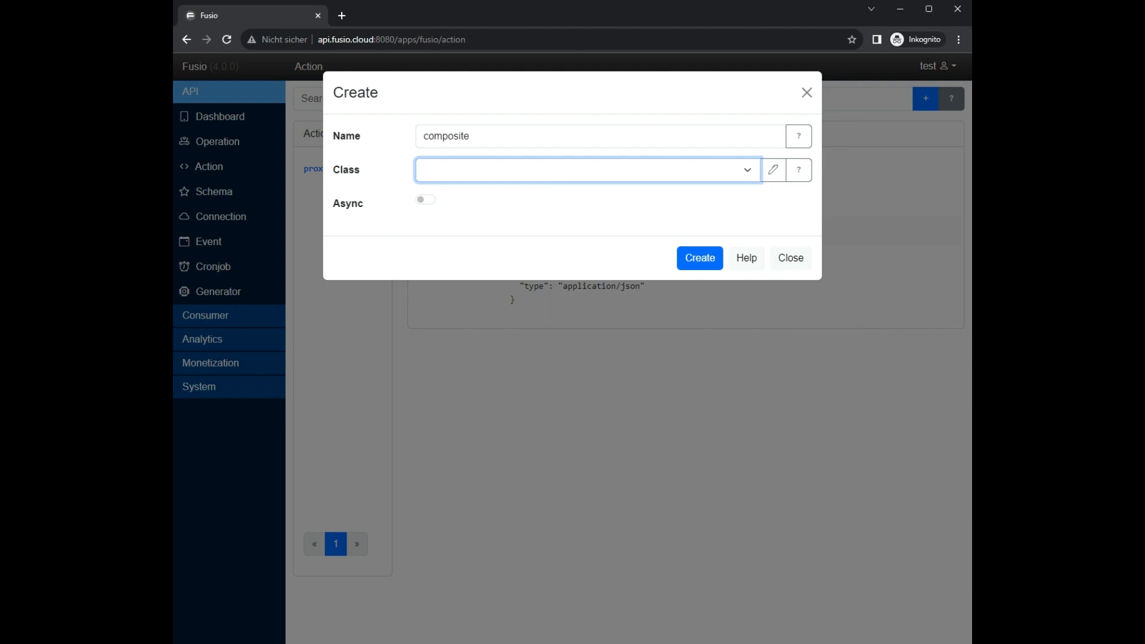
pyautogui.click(587, 169)
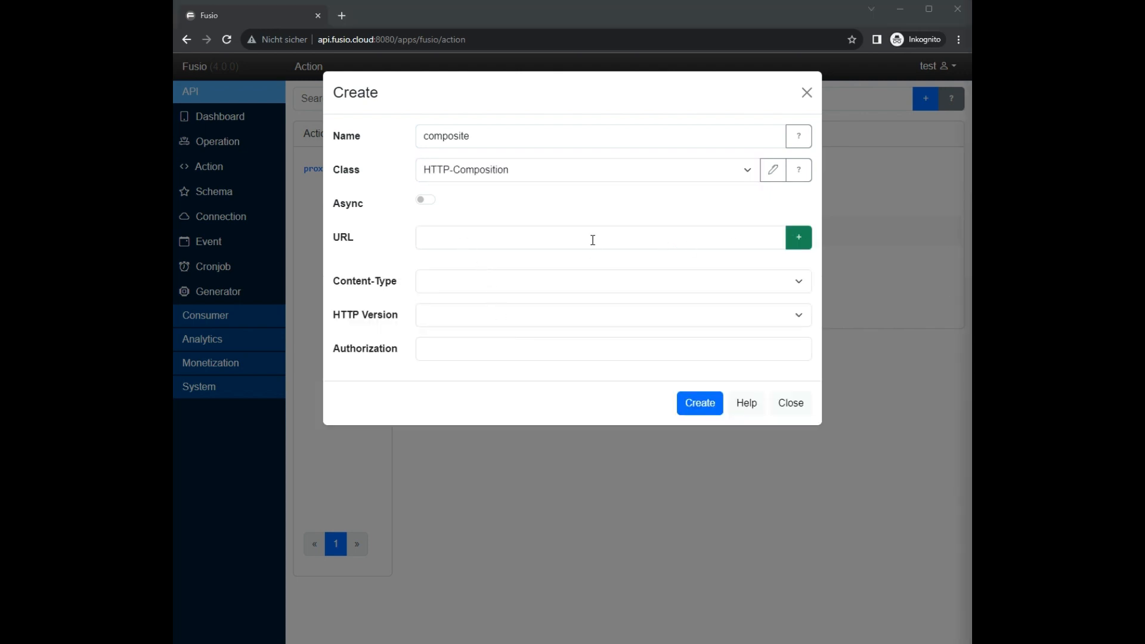
pyautogui.write('https://api.github.com/users/chriskapp')
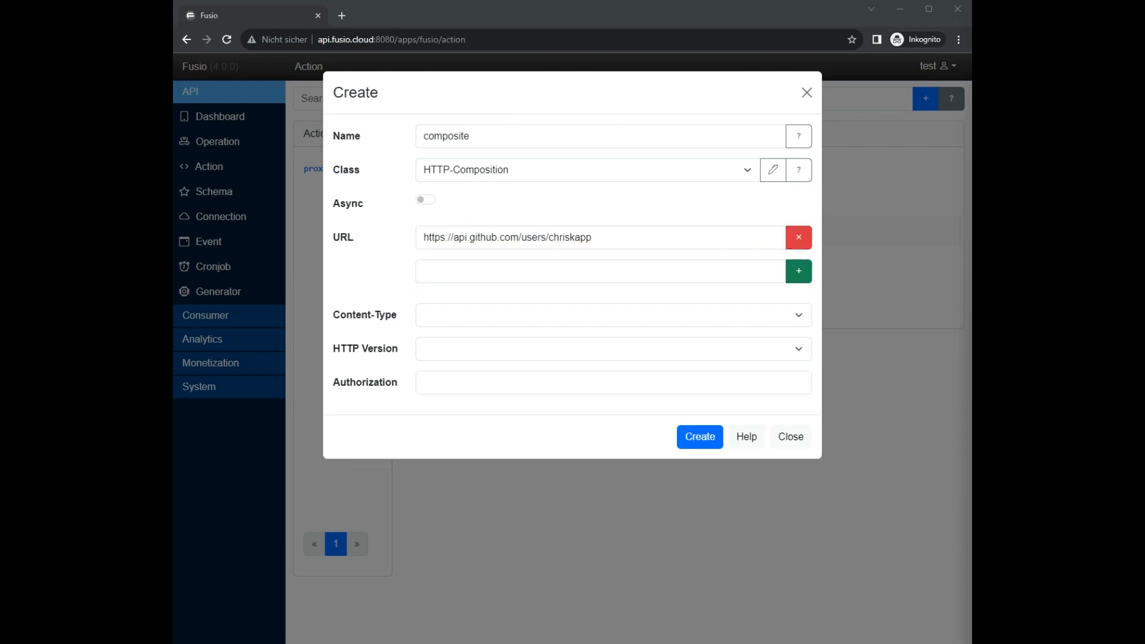
pyautogui.moveTo(618, 274)
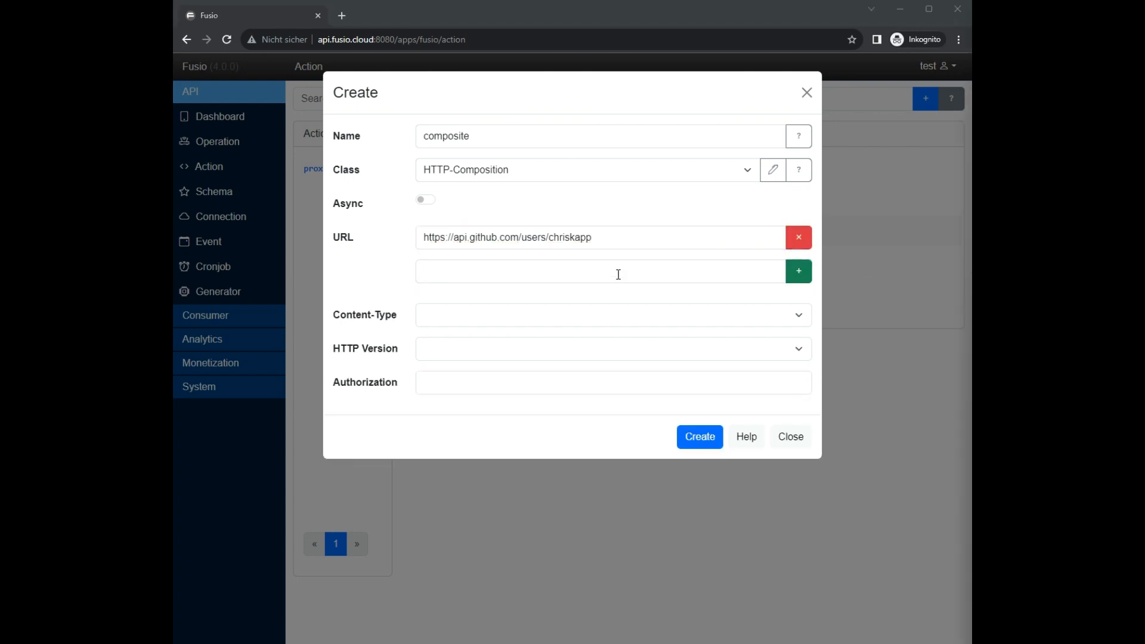
pyautogui.click(798, 271)
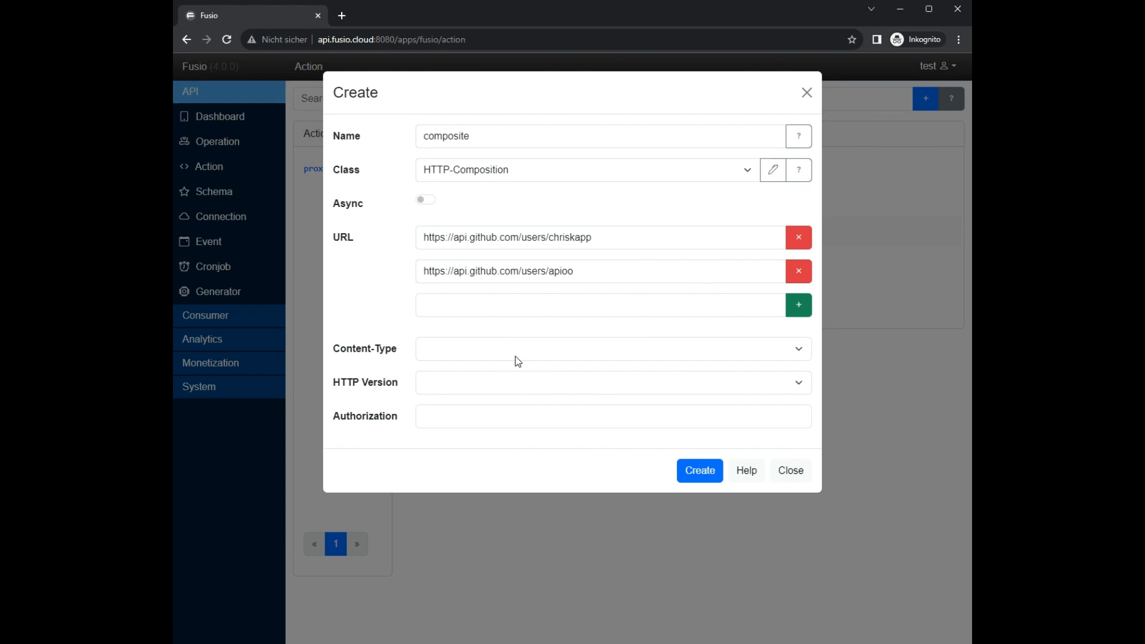
pyautogui.click(612, 349)
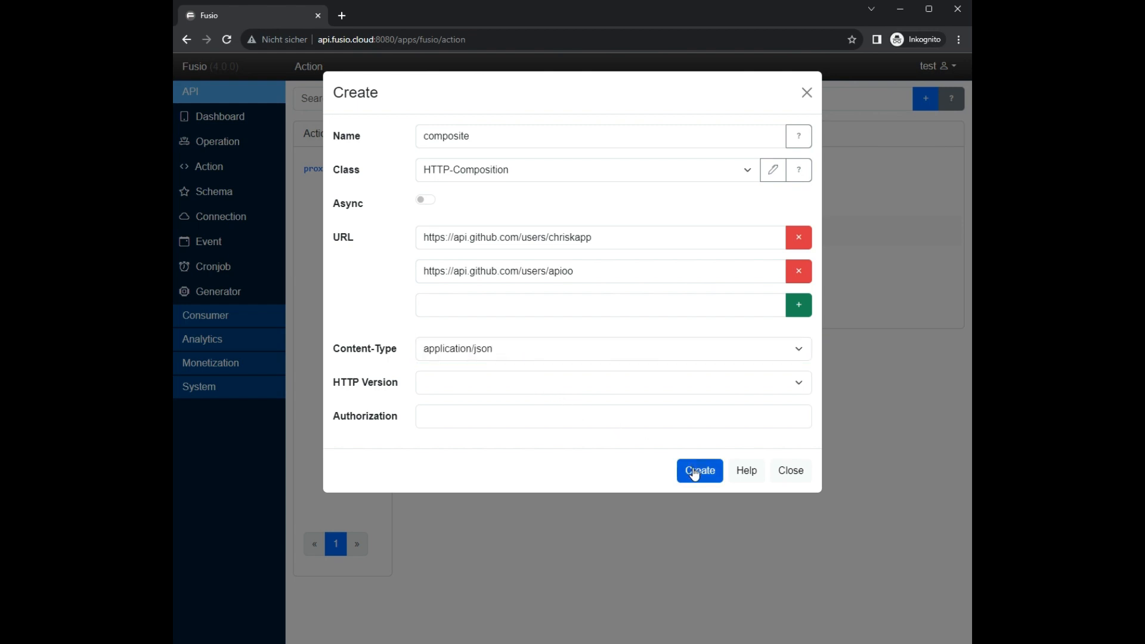
pyautogui.click(698, 470)
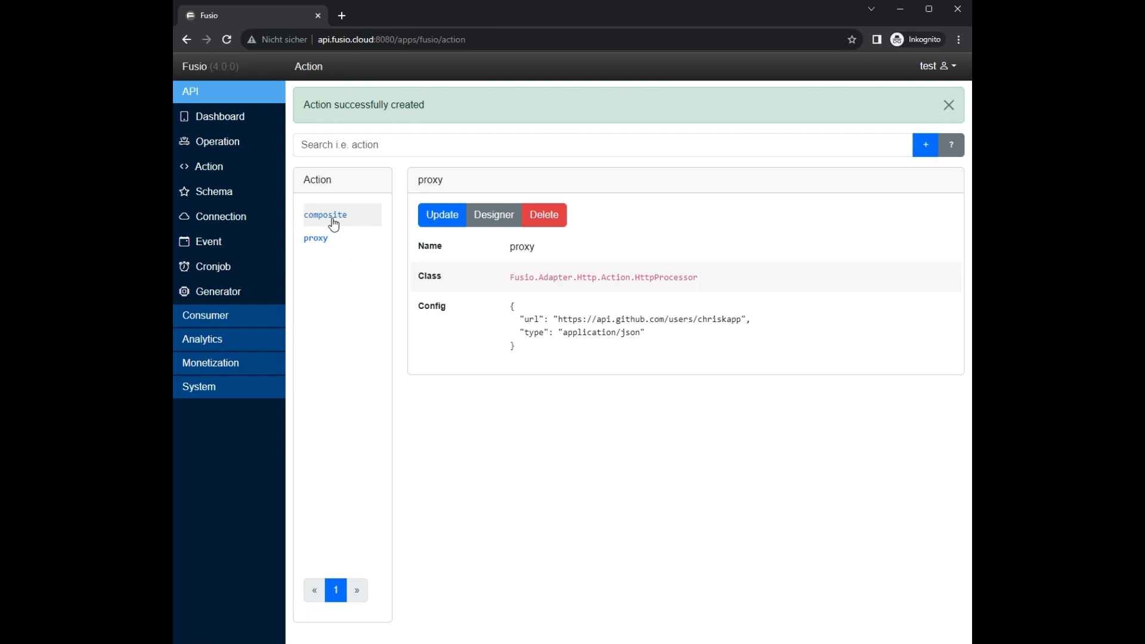
pyautogui.click(325, 213)
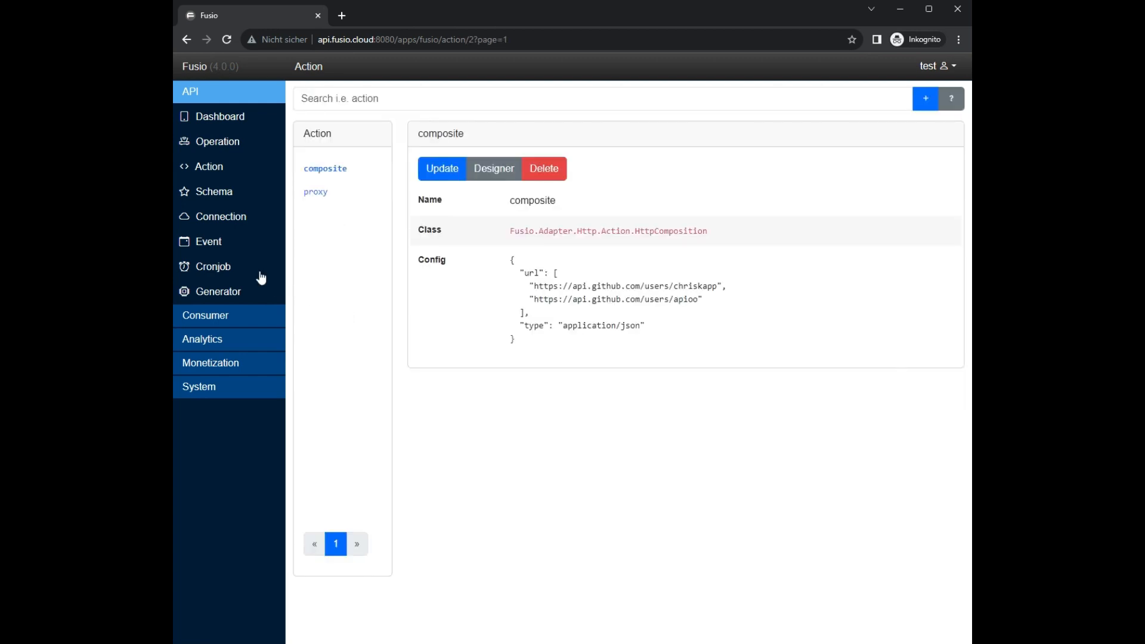
pyautogui.moveTo(217, 140)
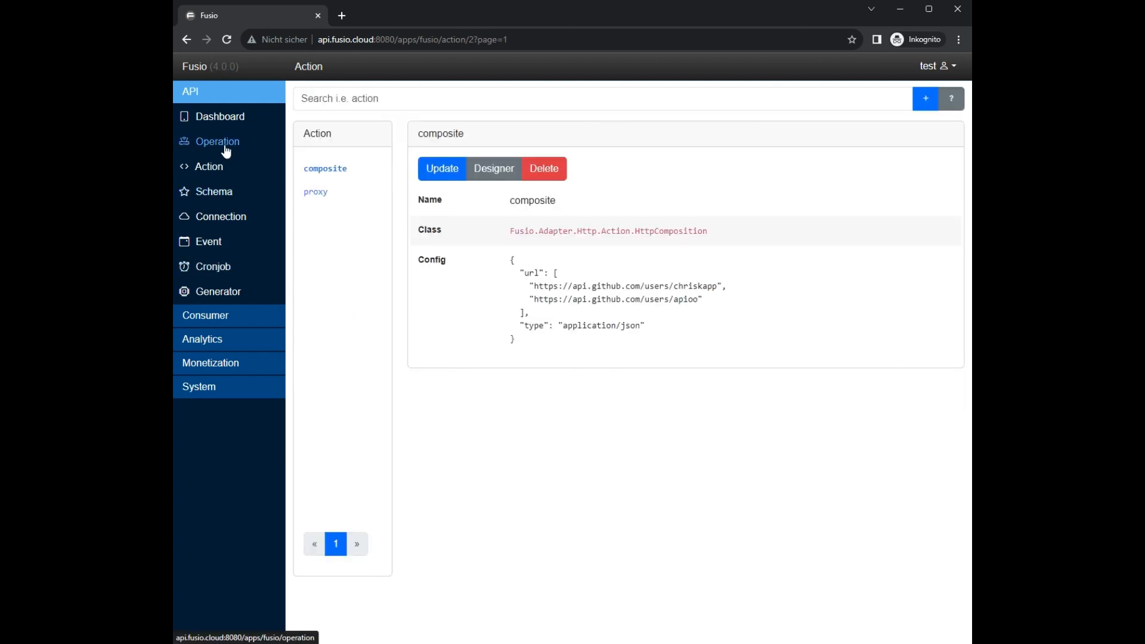
# - Create public operation 'composite' at /composite bound to the composite action
pyautogui.click(217, 141)
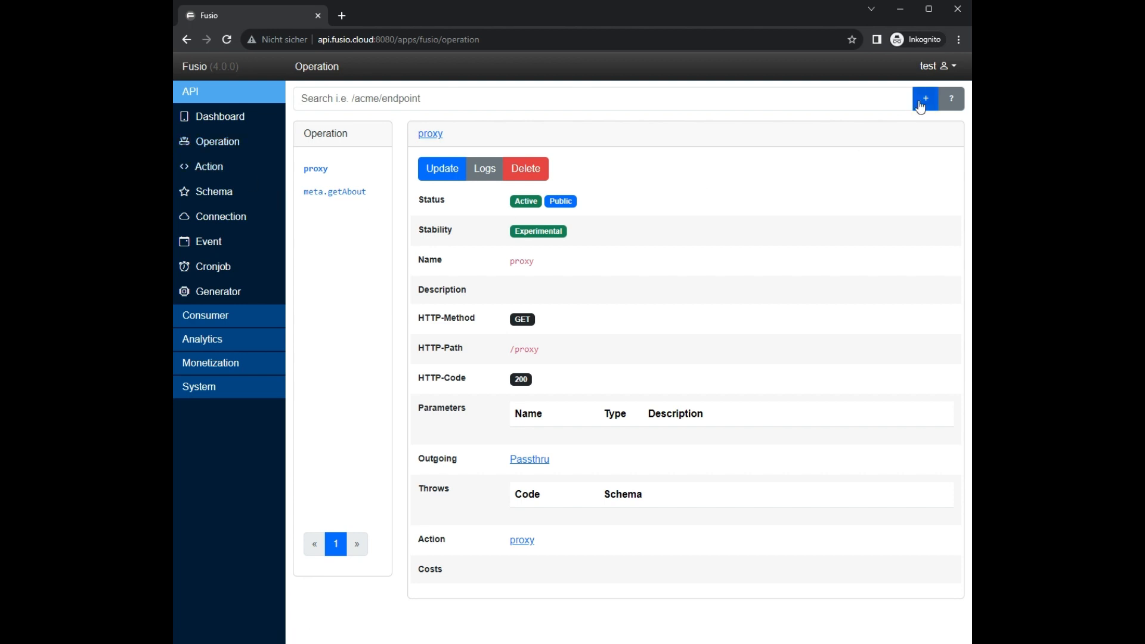
pyautogui.click(923, 99)
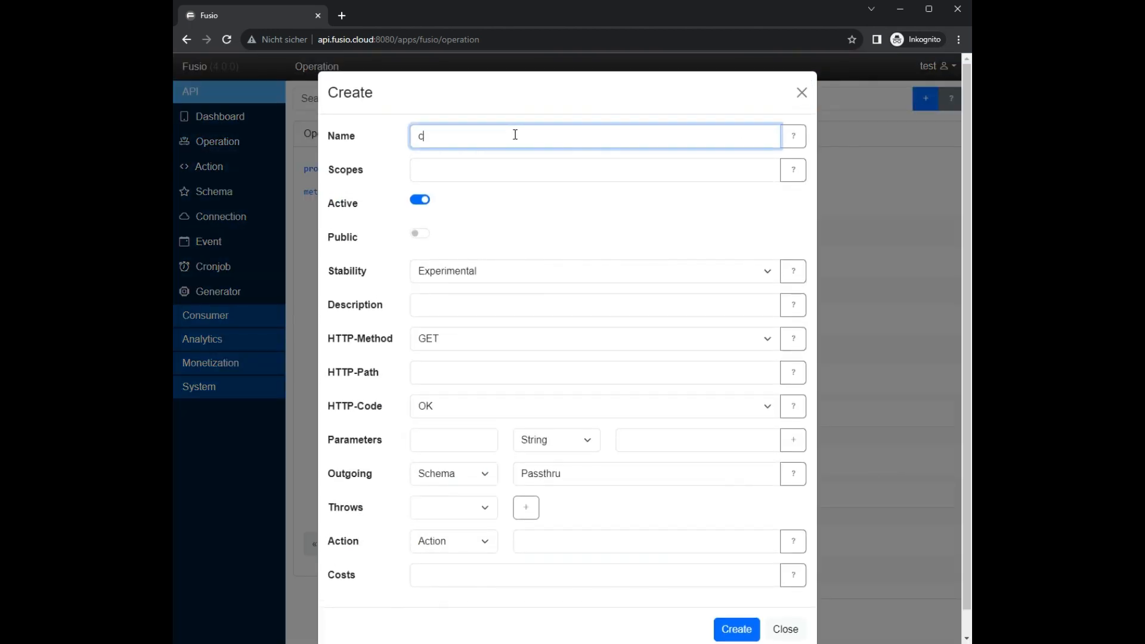
pyautogui.write('omposite')
pyautogui.click(595, 372)
pyautogui.write('/')
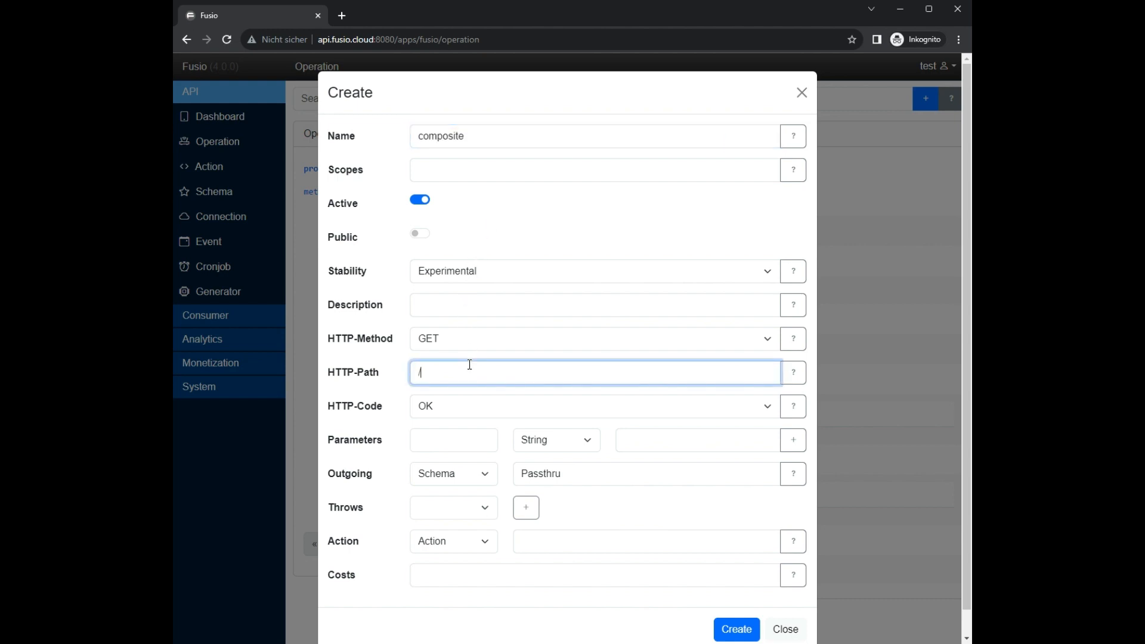
pyautogui.write('composite')
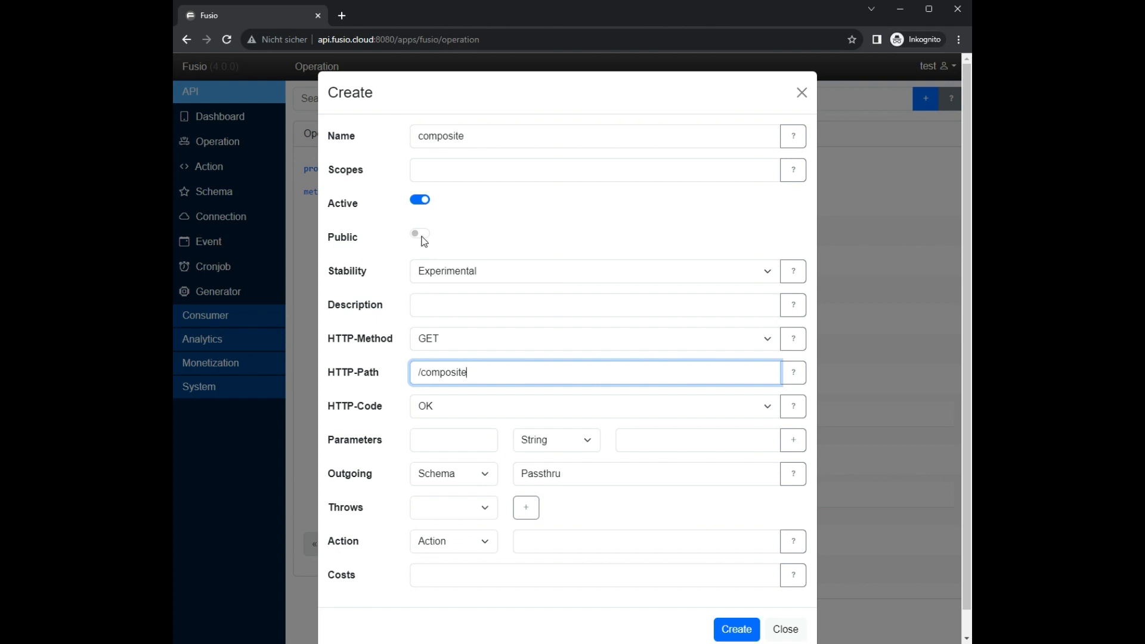
pyautogui.click(420, 233)
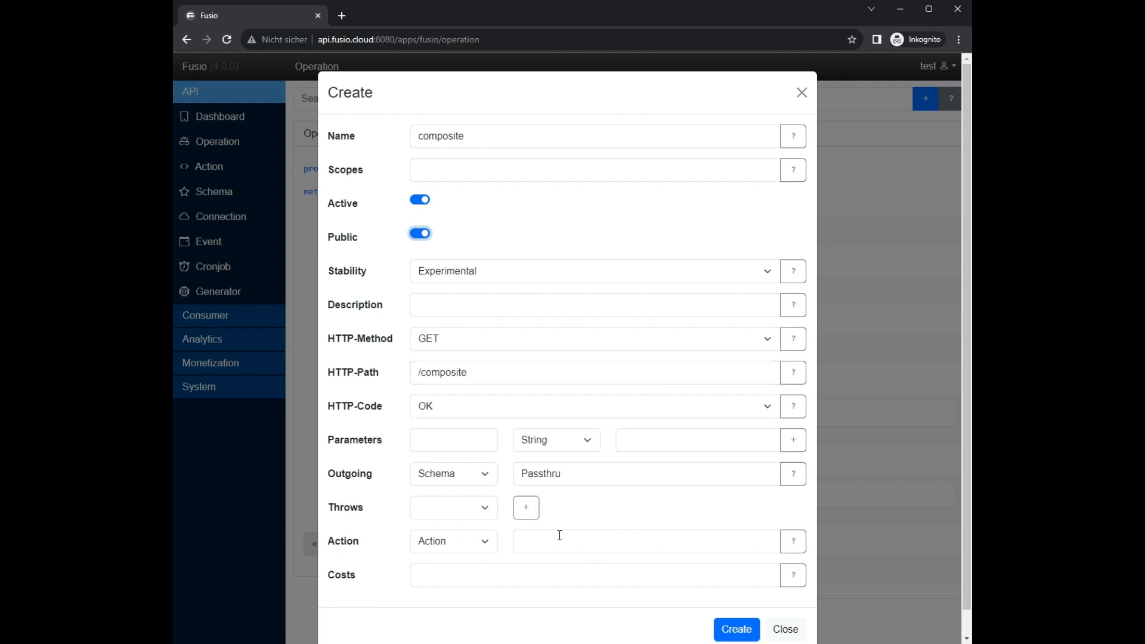
pyautogui.write('comp')
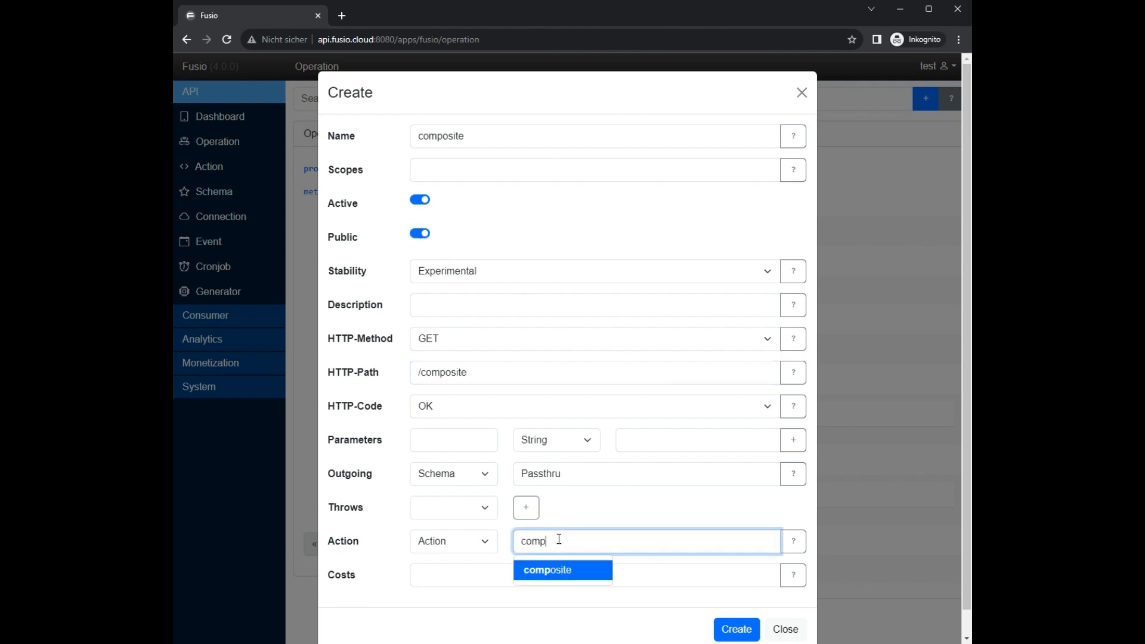
pyautogui.click(562, 571)
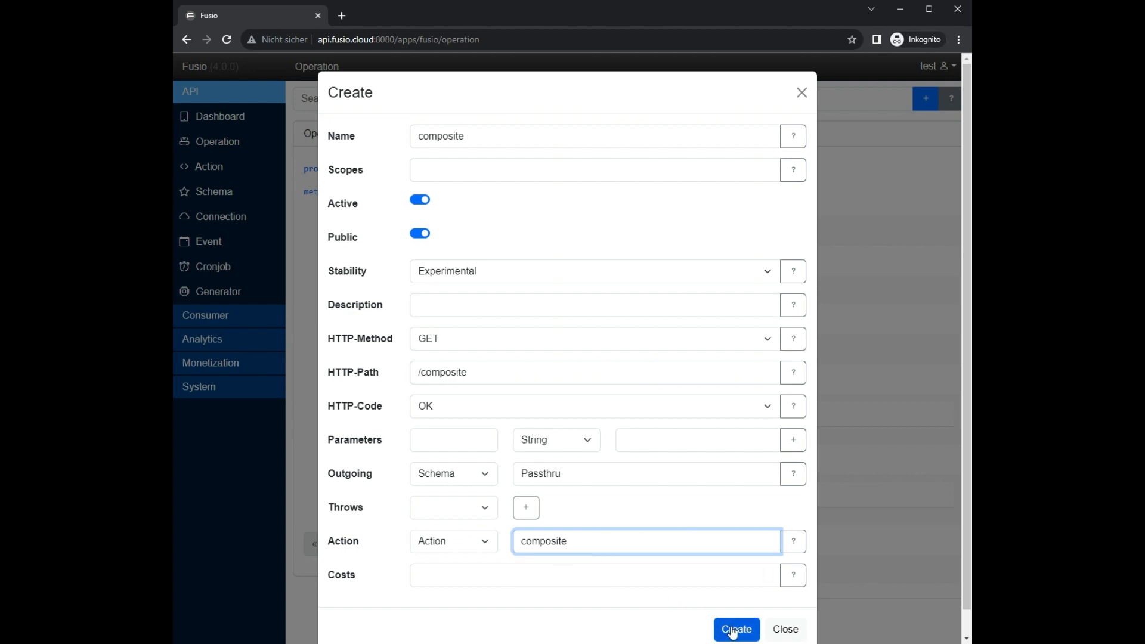
pyautogui.click(737, 629)
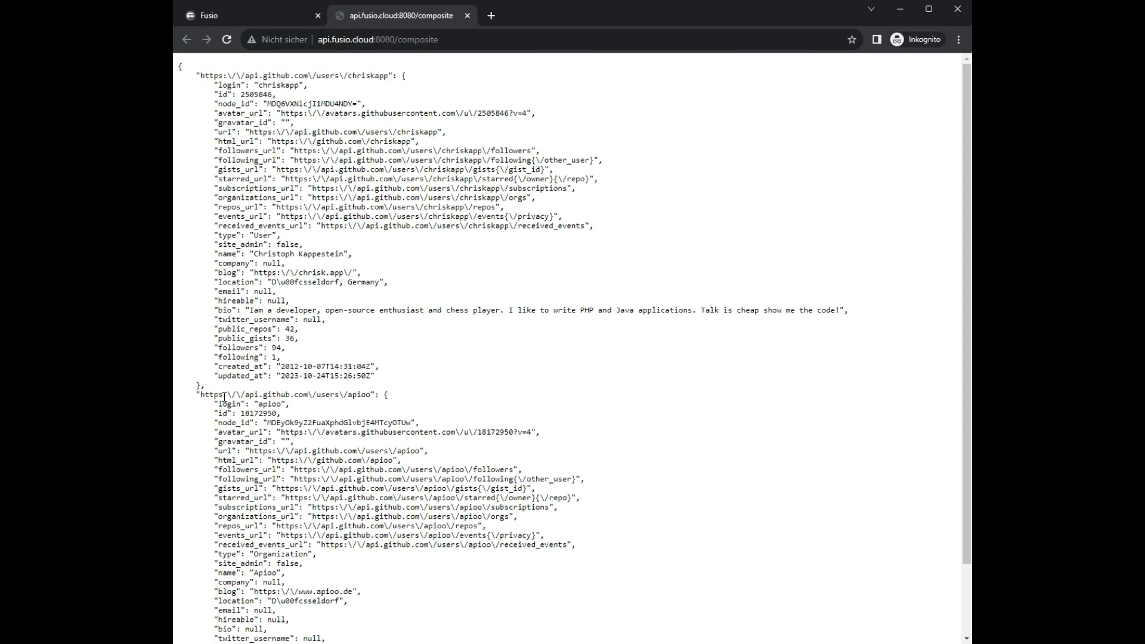
pyautogui.moveTo(365, 416)
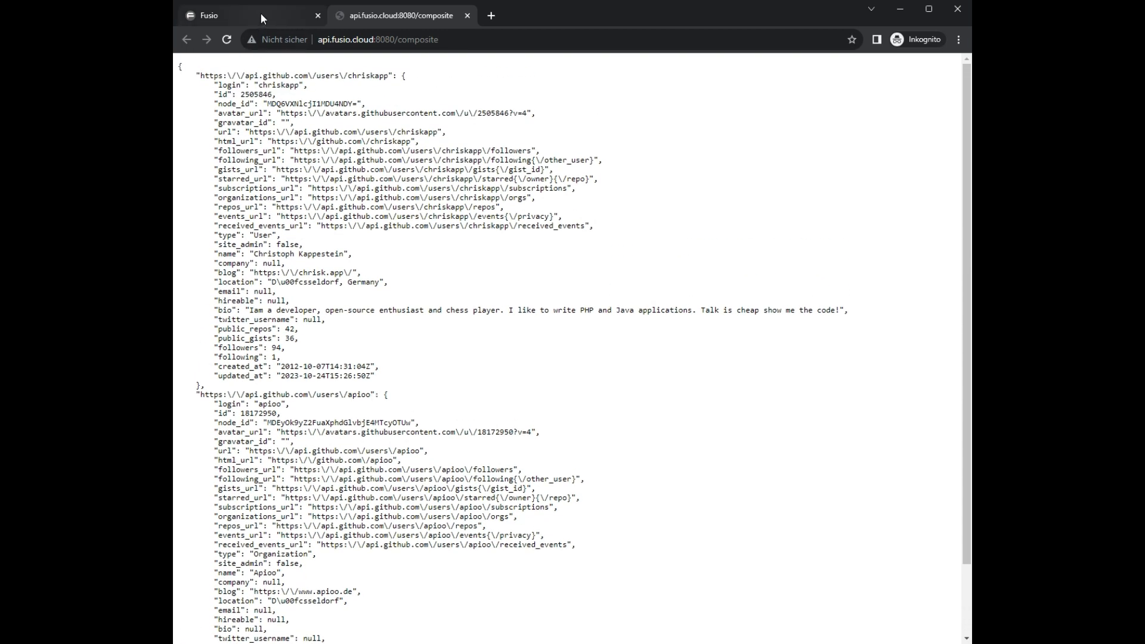
# - Switch back from the /composite JSON response to the Fusio backend tab
pyautogui.click(220, 14)
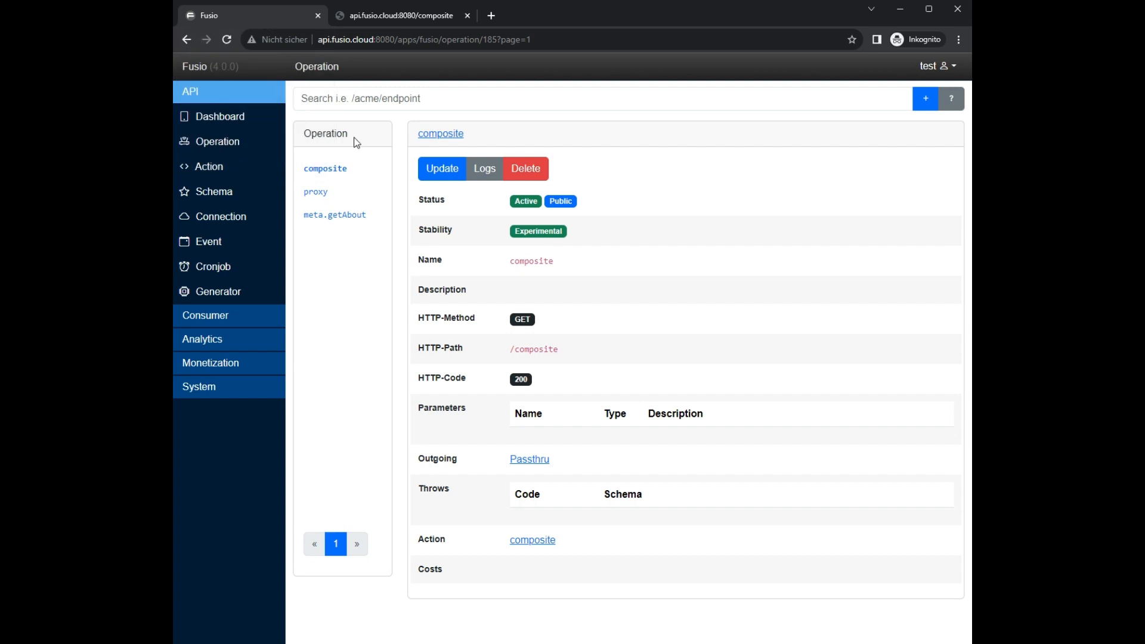
pyautogui.moveTo(390, 284)
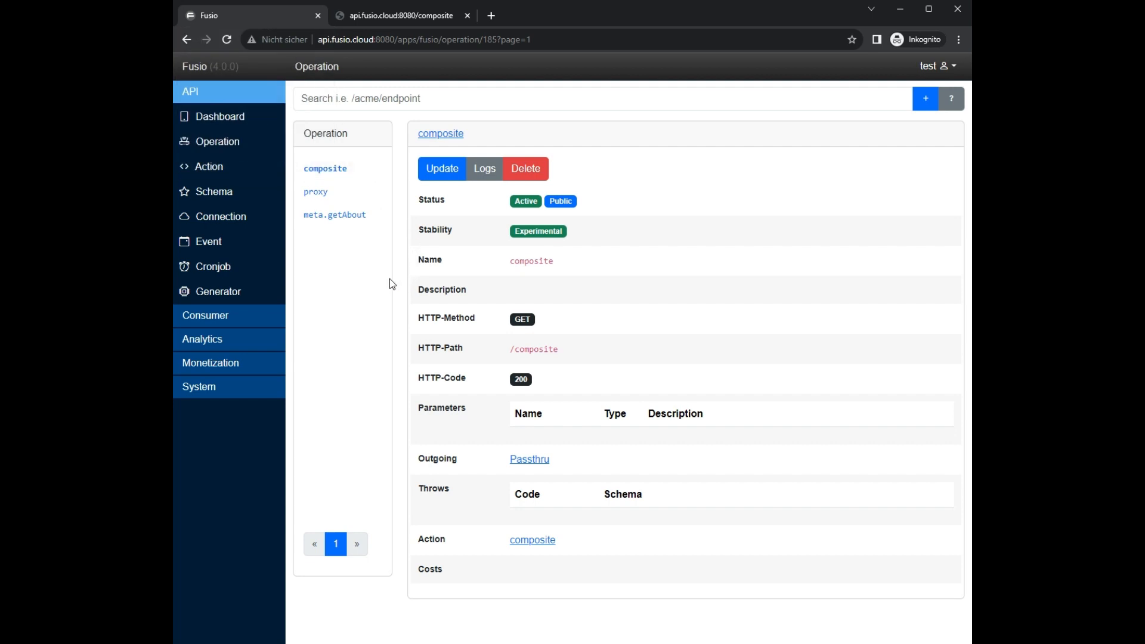
pyautogui.moveTo(210, 167)
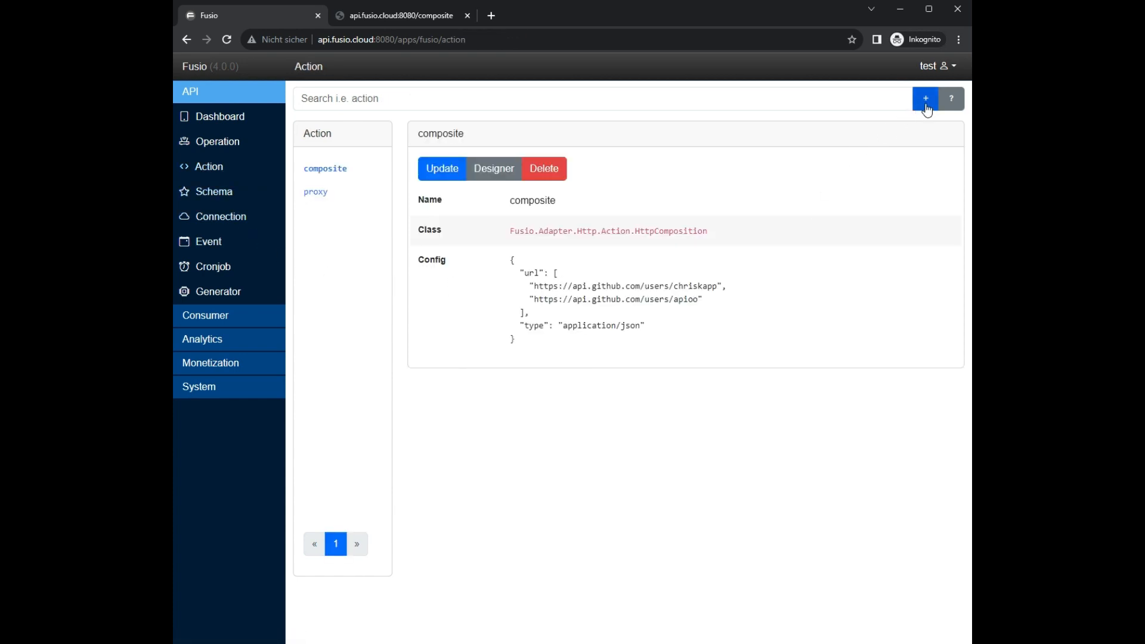
# - Create action 'balance' as HTTP-Load-Balancer over the GitHub user URLs with application/json
pyautogui.click(925, 98)
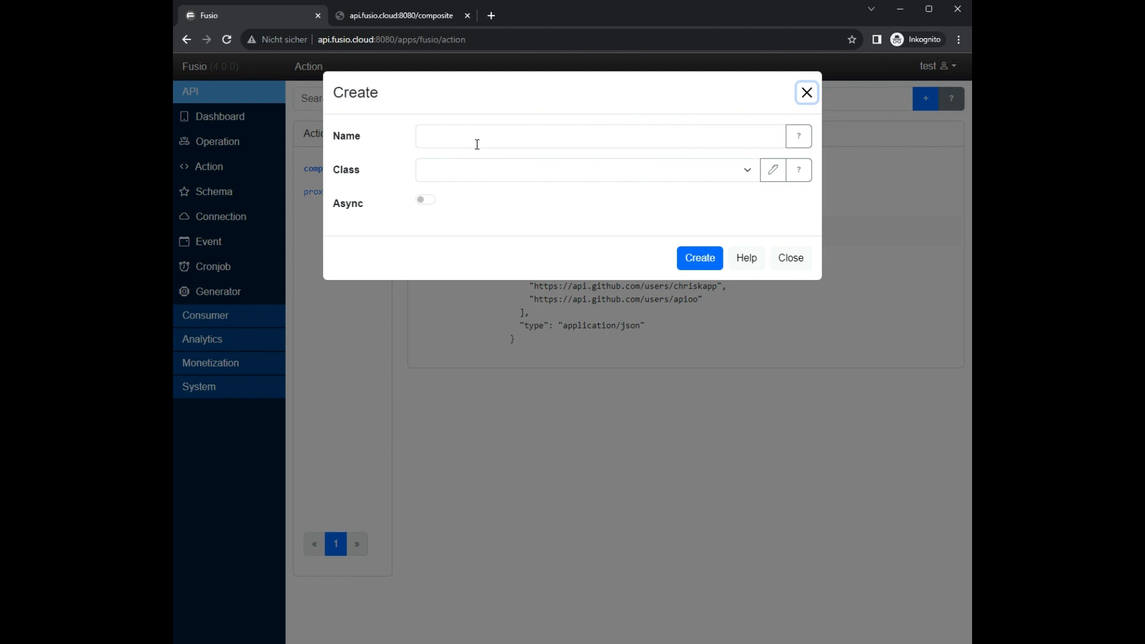
pyautogui.click(599, 136)
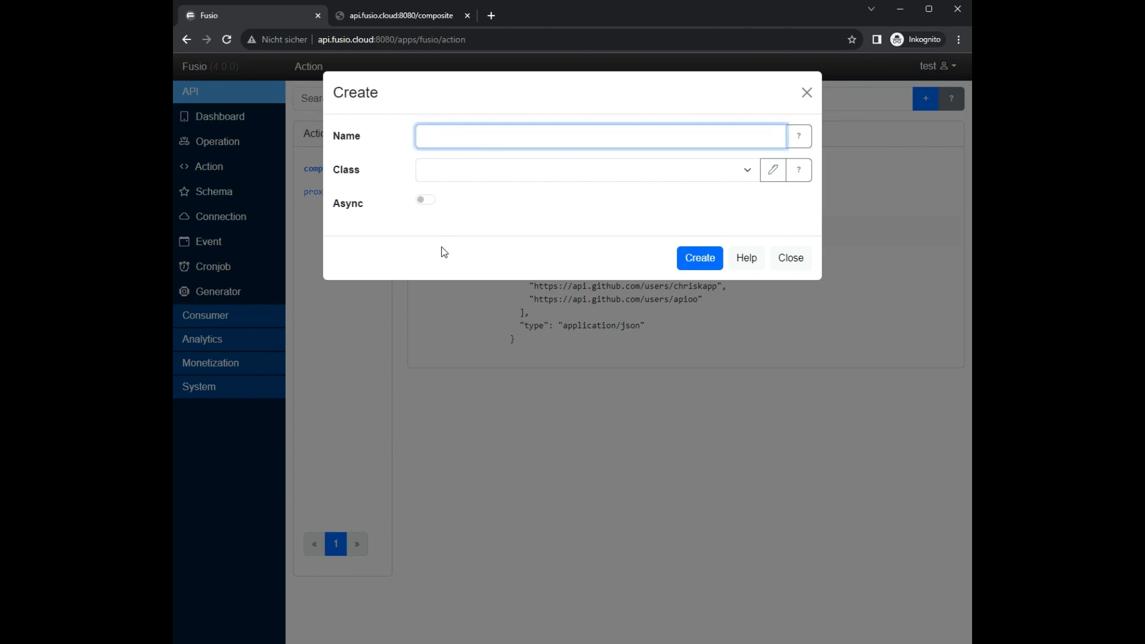
pyautogui.write('balance')
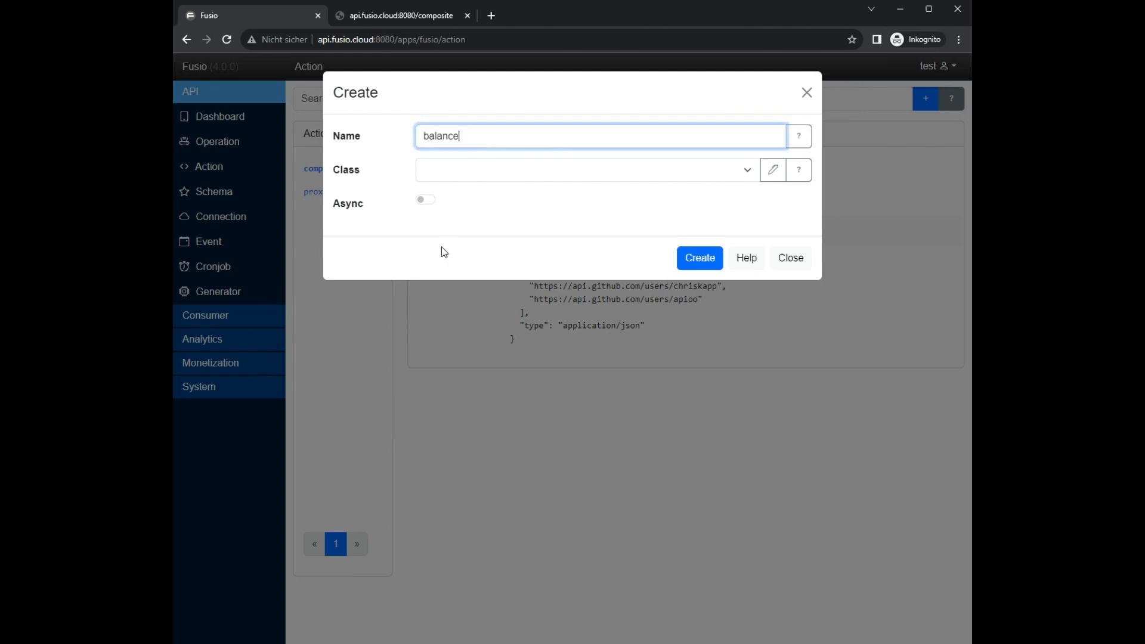
pyautogui.click(584, 169)
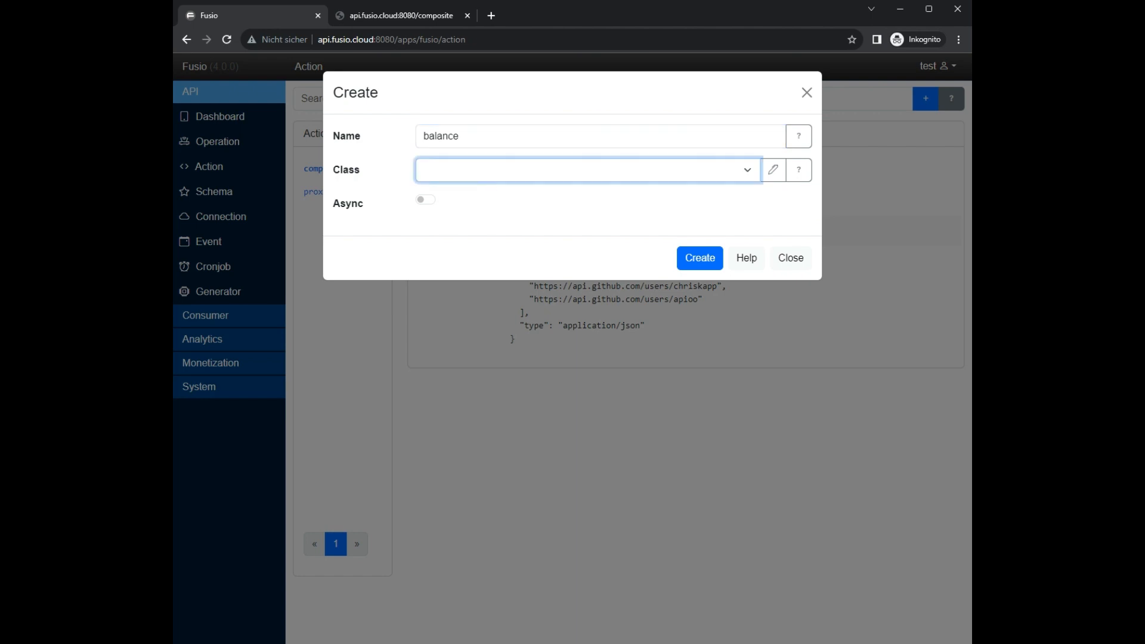
pyautogui.click(584, 169)
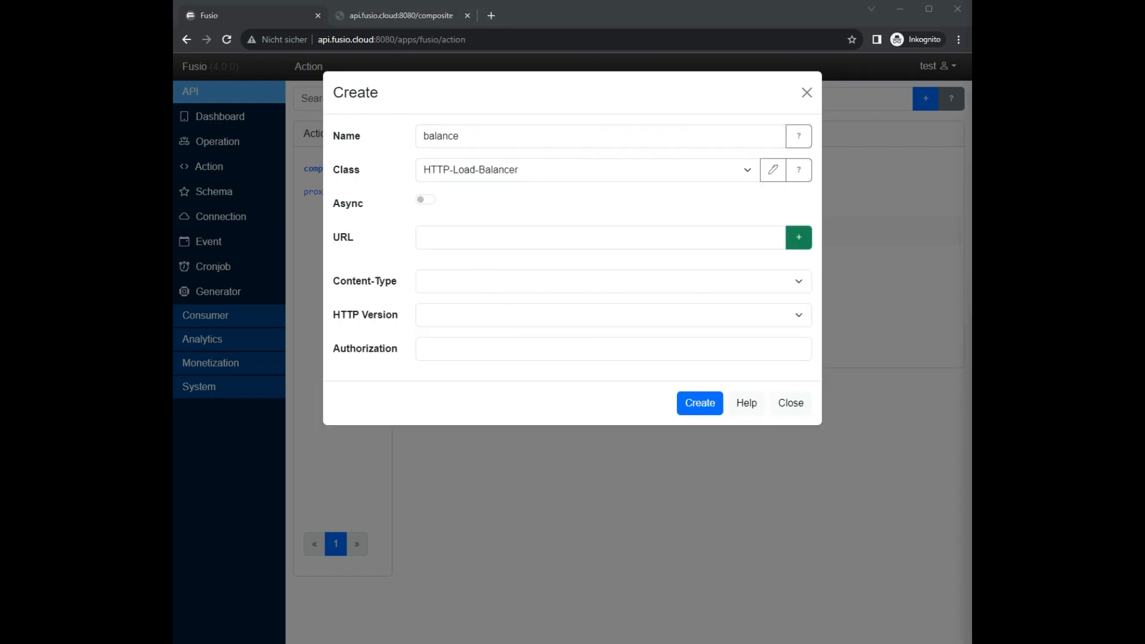
pyautogui.write('https://api.github.com/users/chriskapp')
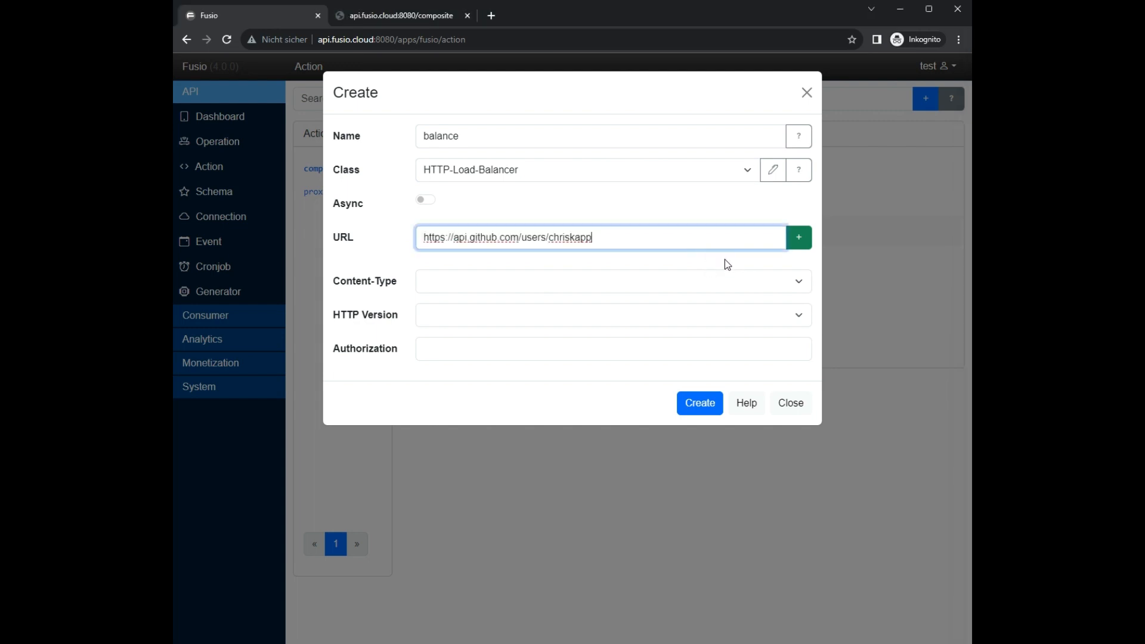
pyautogui.click(798, 237)
pyautogui.write('https://api.github.com/users/apioo')
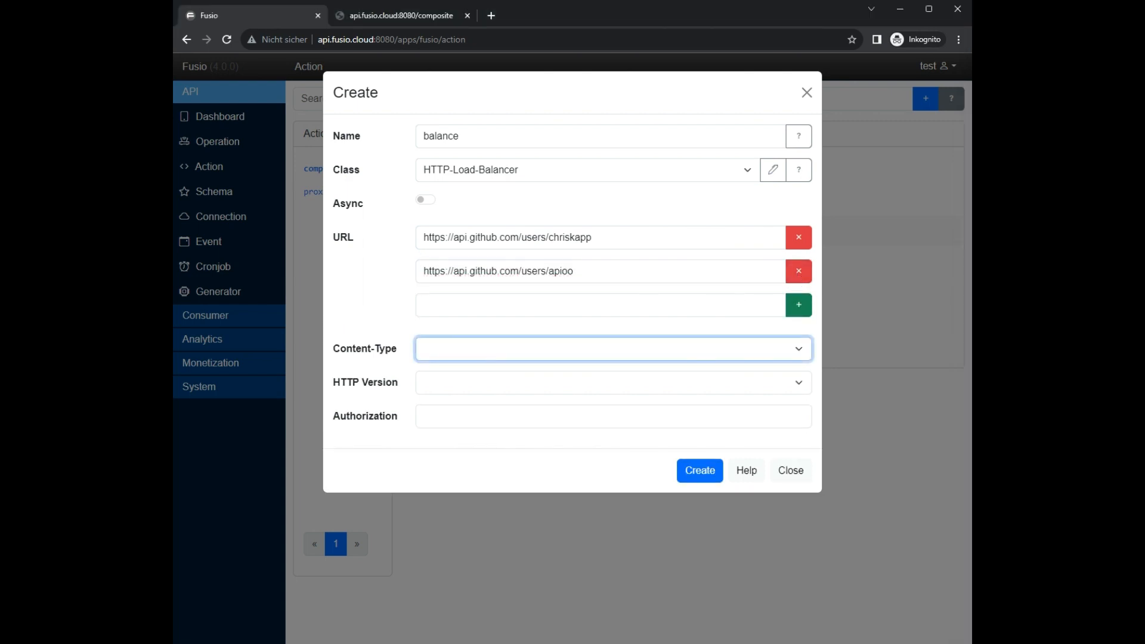
pyautogui.click(612, 348)
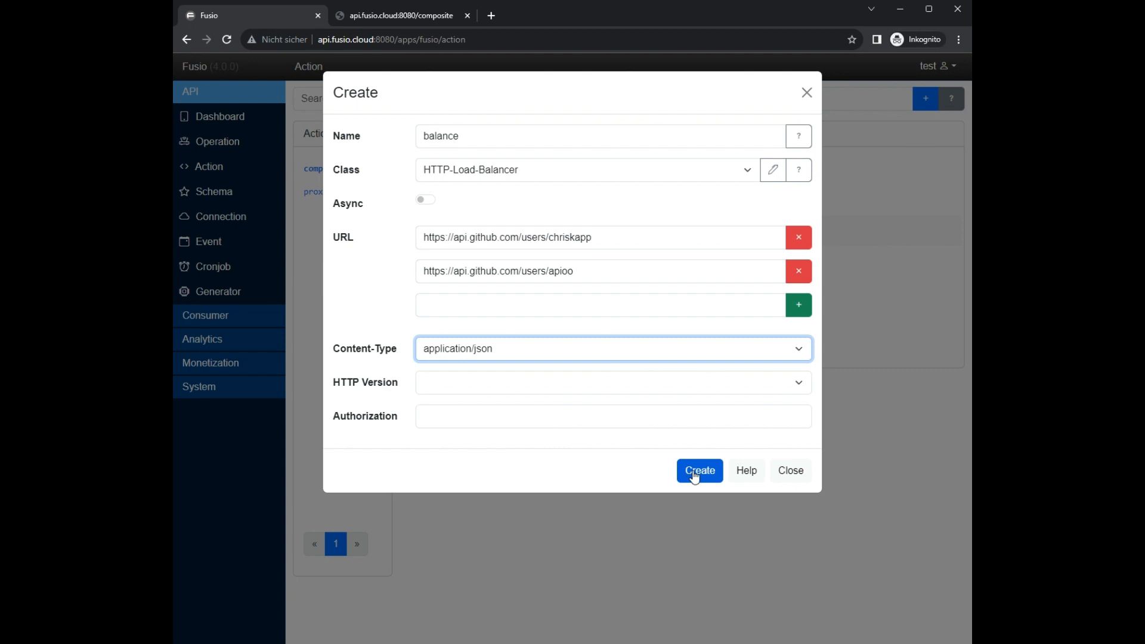
pyautogui.click(698, 470)
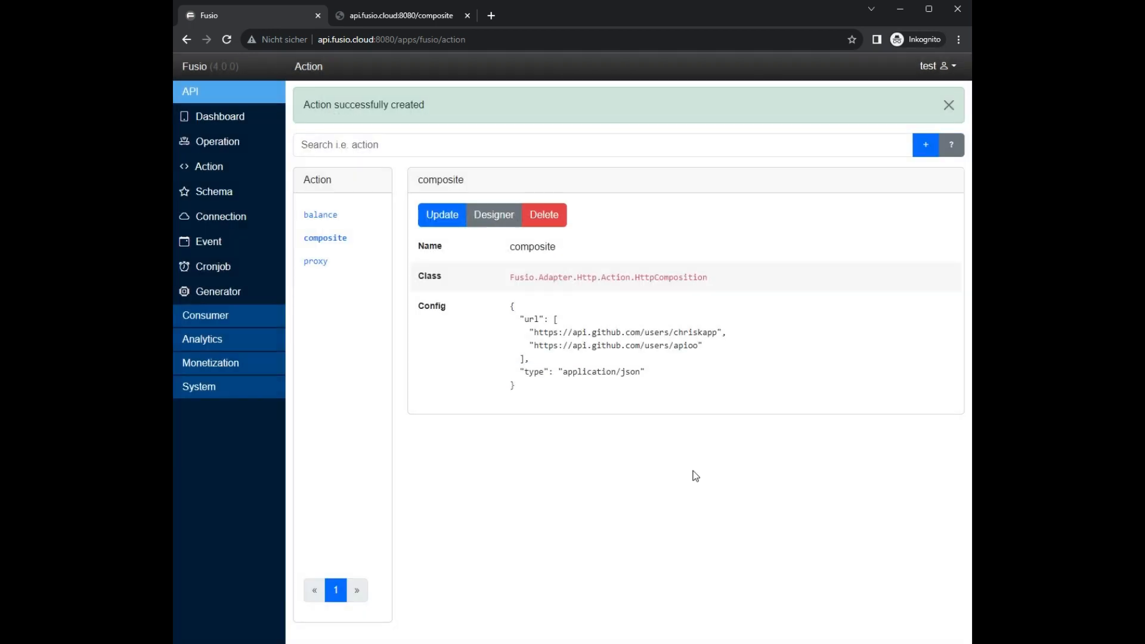
# - Create public operation 'balance' at /balance bound to the balance action
pyautogui.click(320, 168)
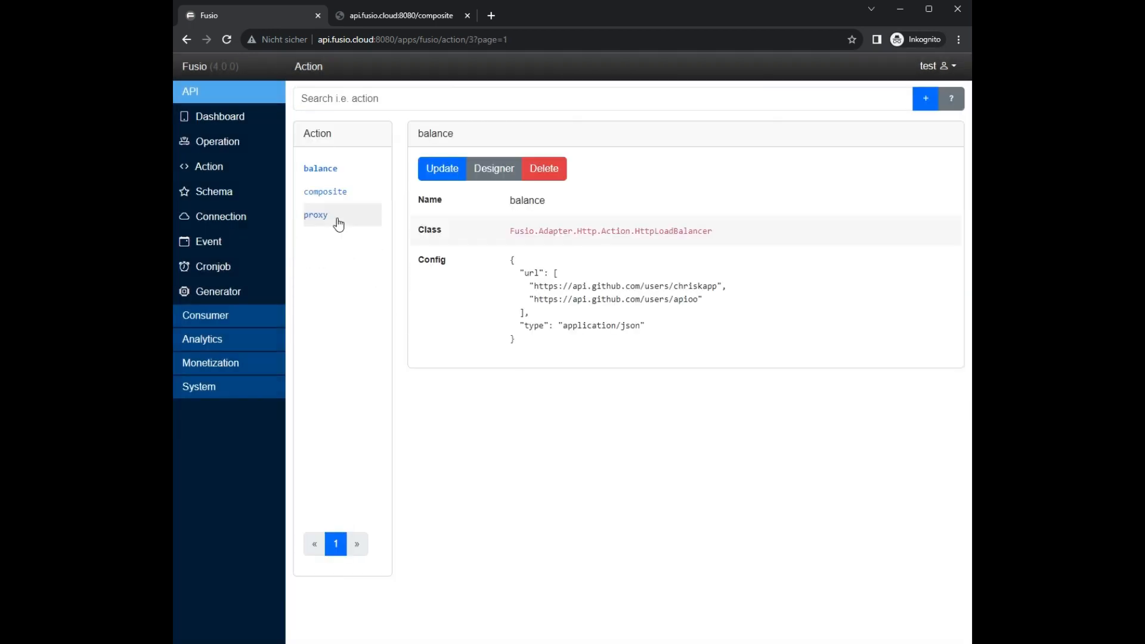
pyautogui.moveTo(303, 245)
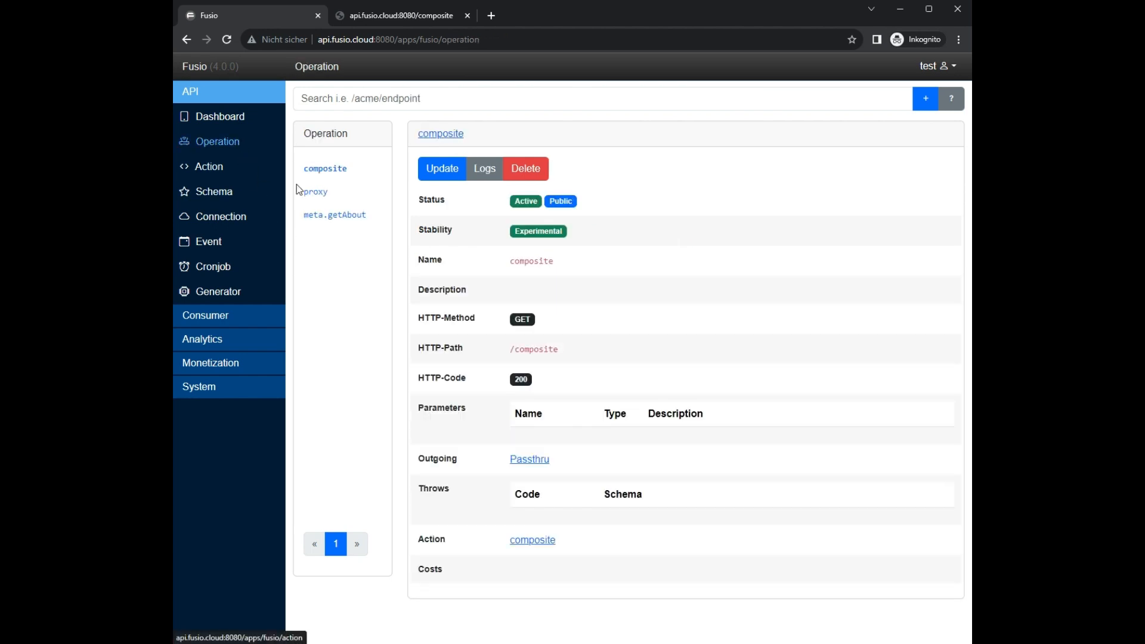
pyautogui.click(924, 97)
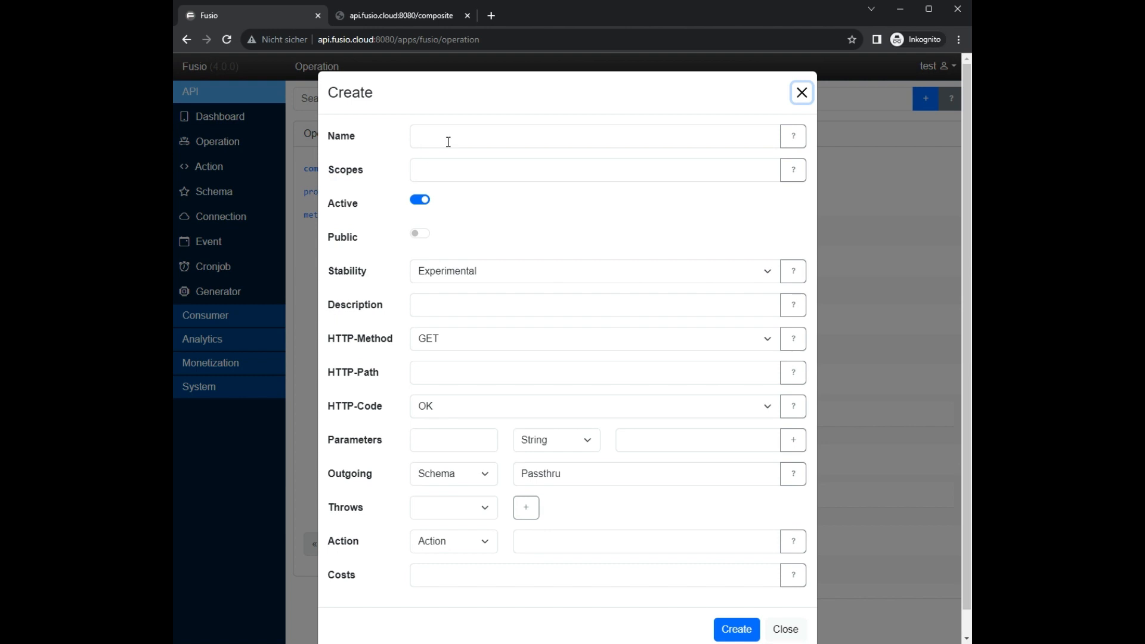
pyautogui.write('balance')
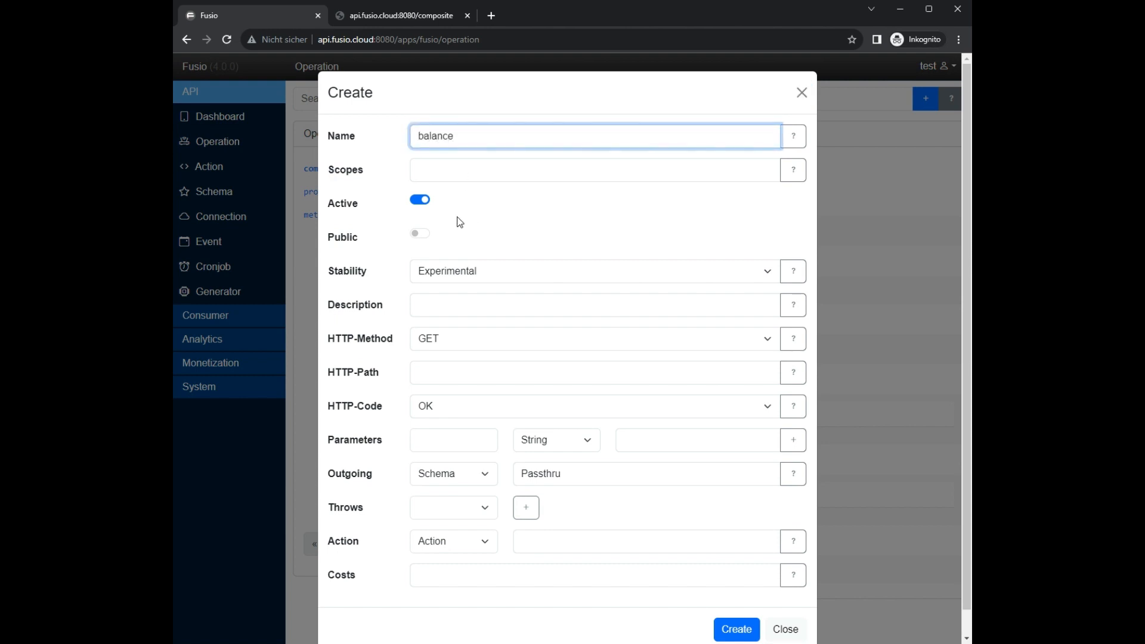
pyautogui.click(419, 233)
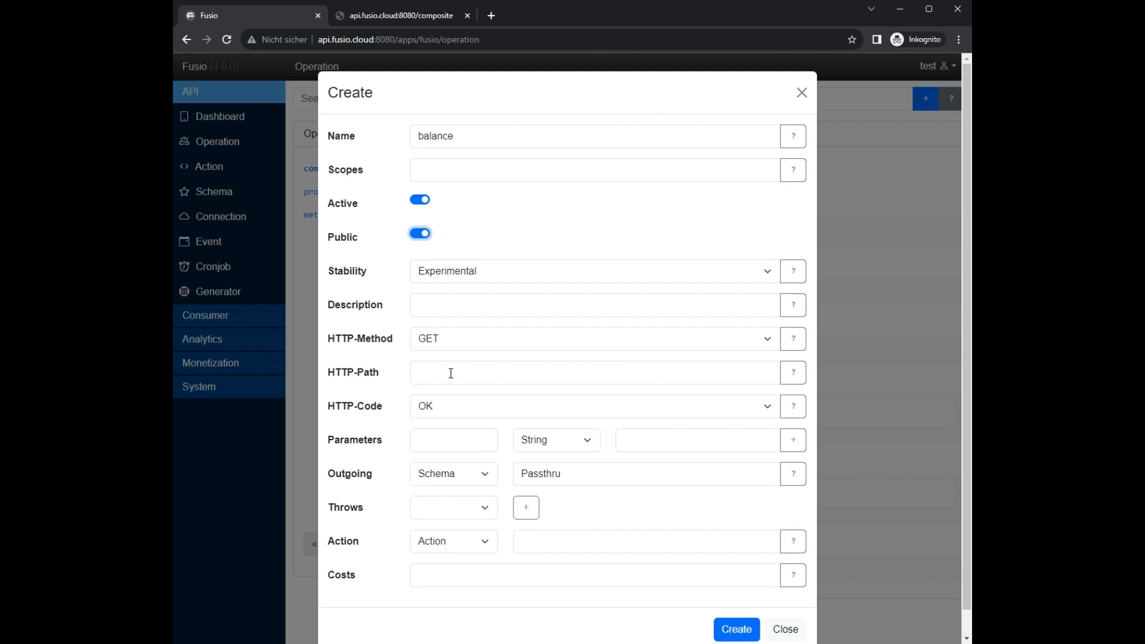
pyautogui.write('/balance')
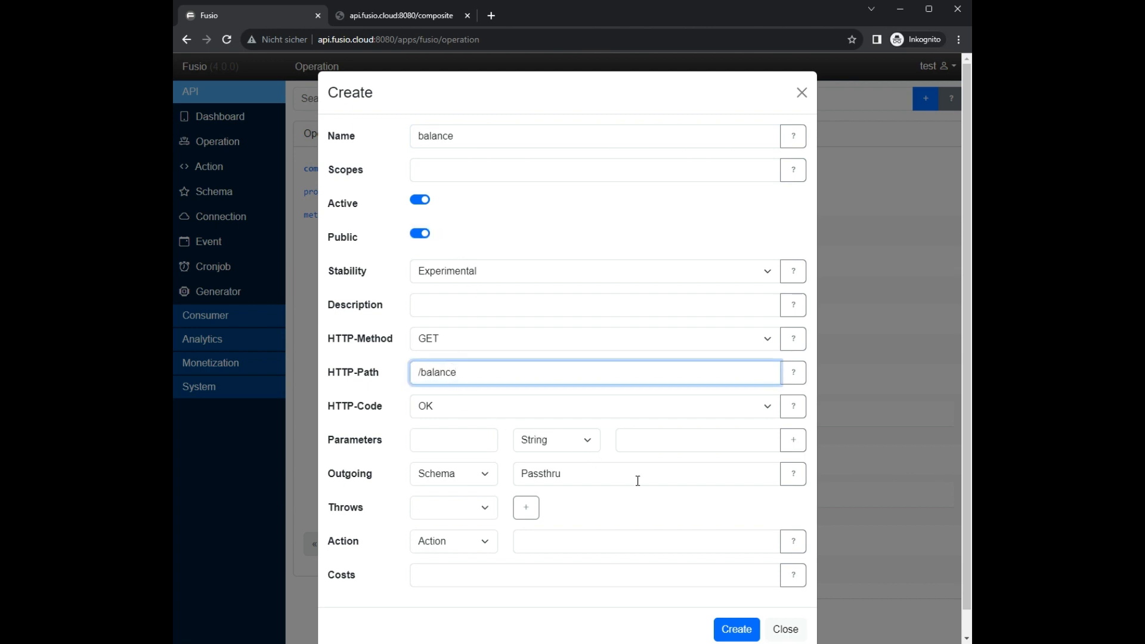
pyautogui.write('b')
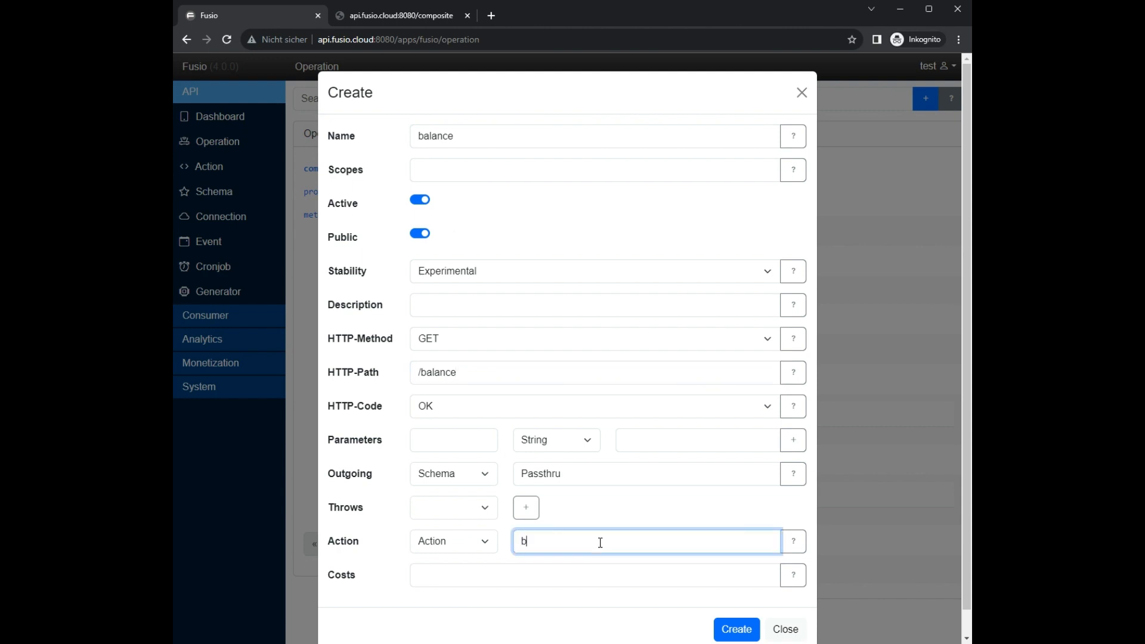
pyautogui.write('al')
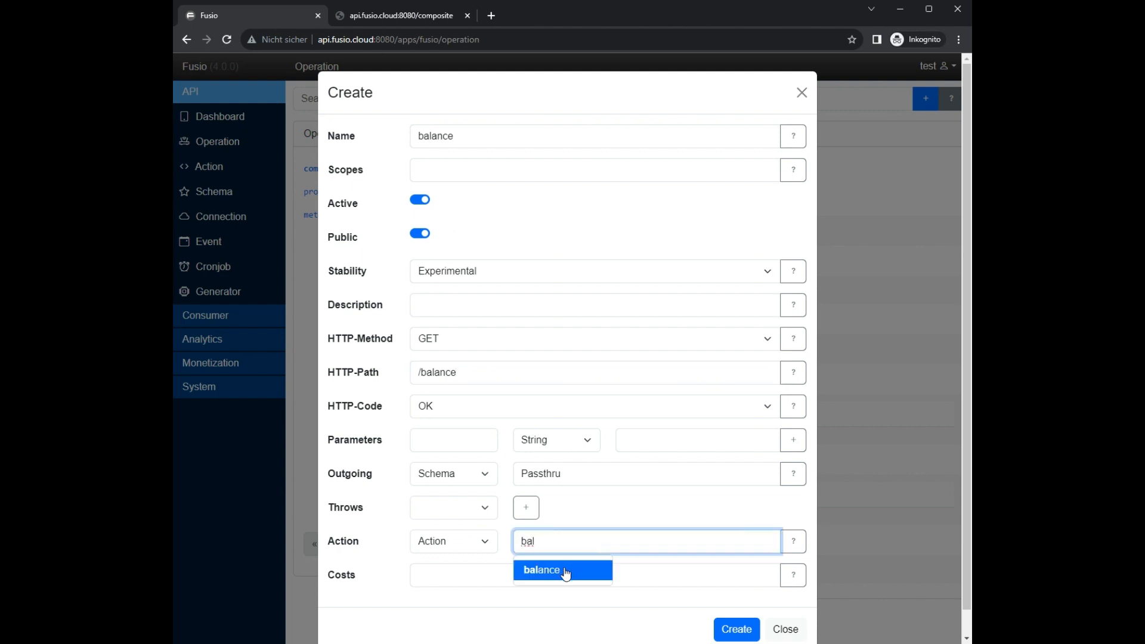
pyautogui.click(562, 570)
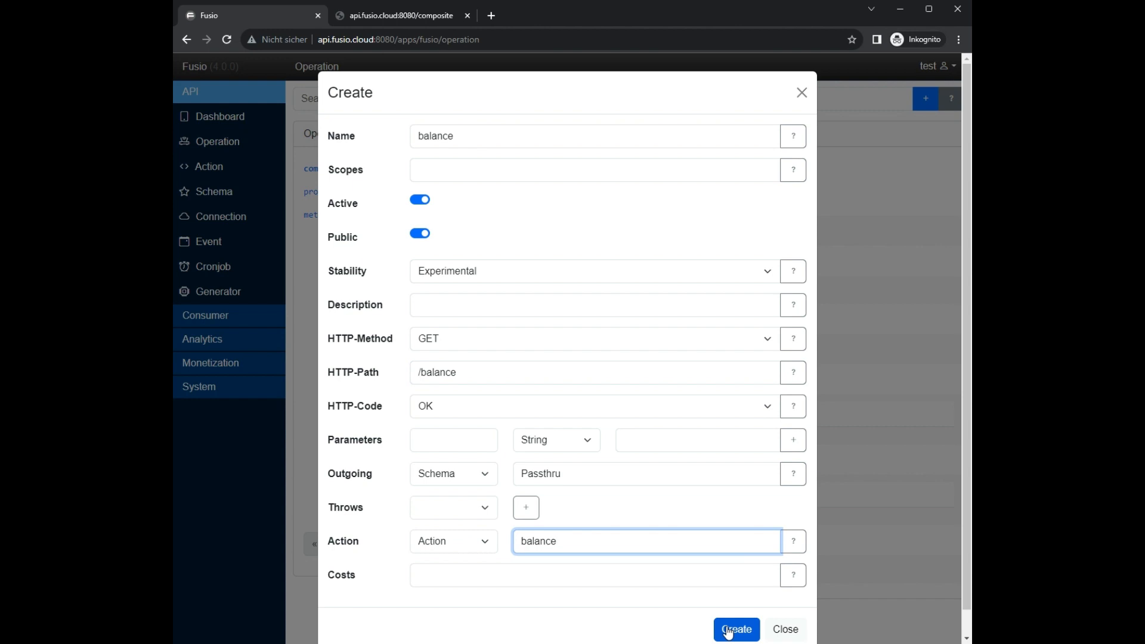
pyautogui.click(736, 629)
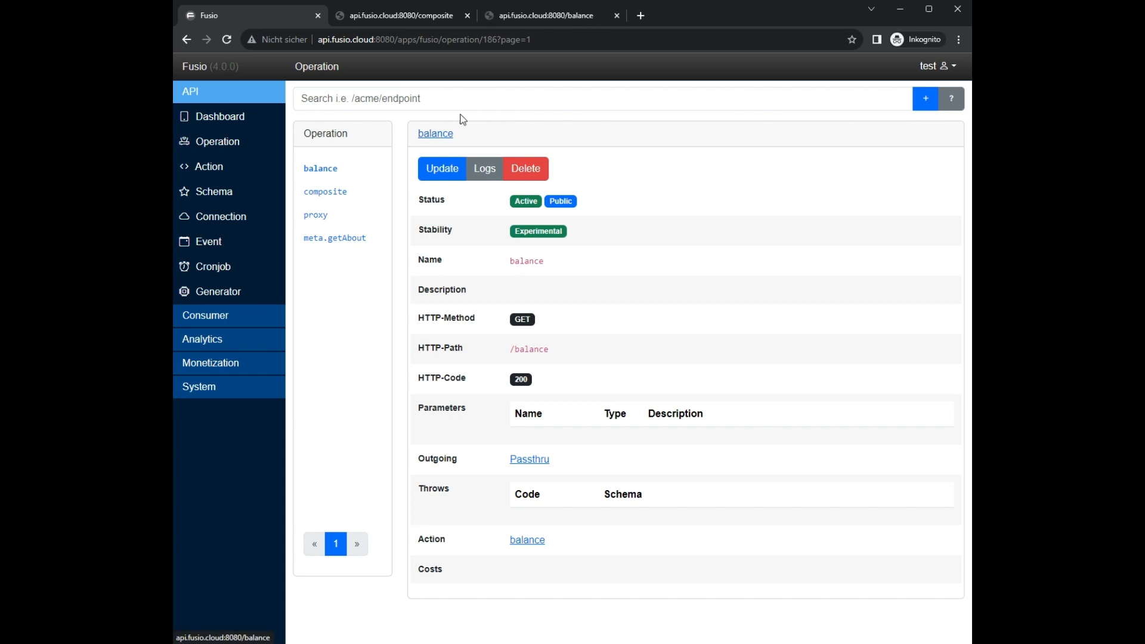
# - Load and reload the /balance endpoint to view the returned GitHub user JSON
pyautogui.click(546, 16)
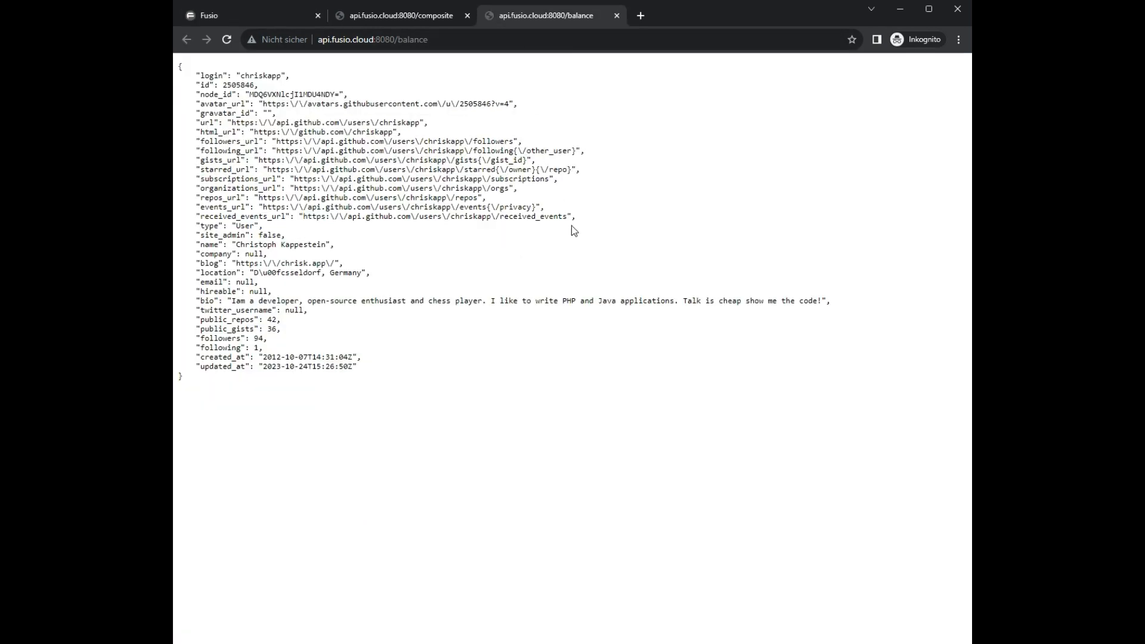
pyautogui.moveTo(605, 299)
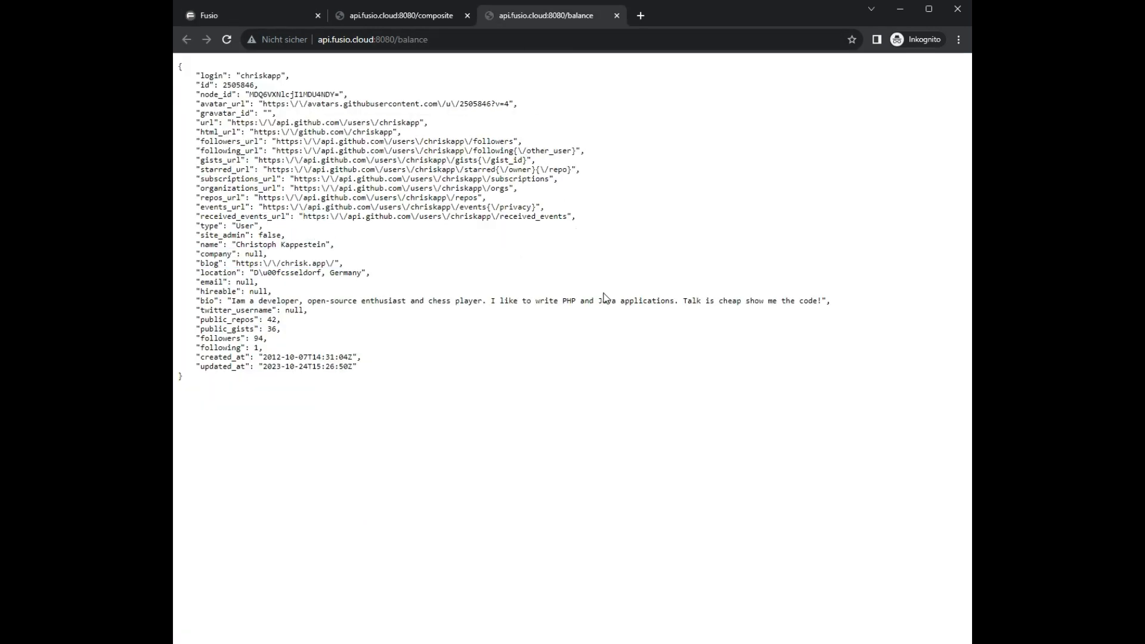
pyautogui.click(227, 39)
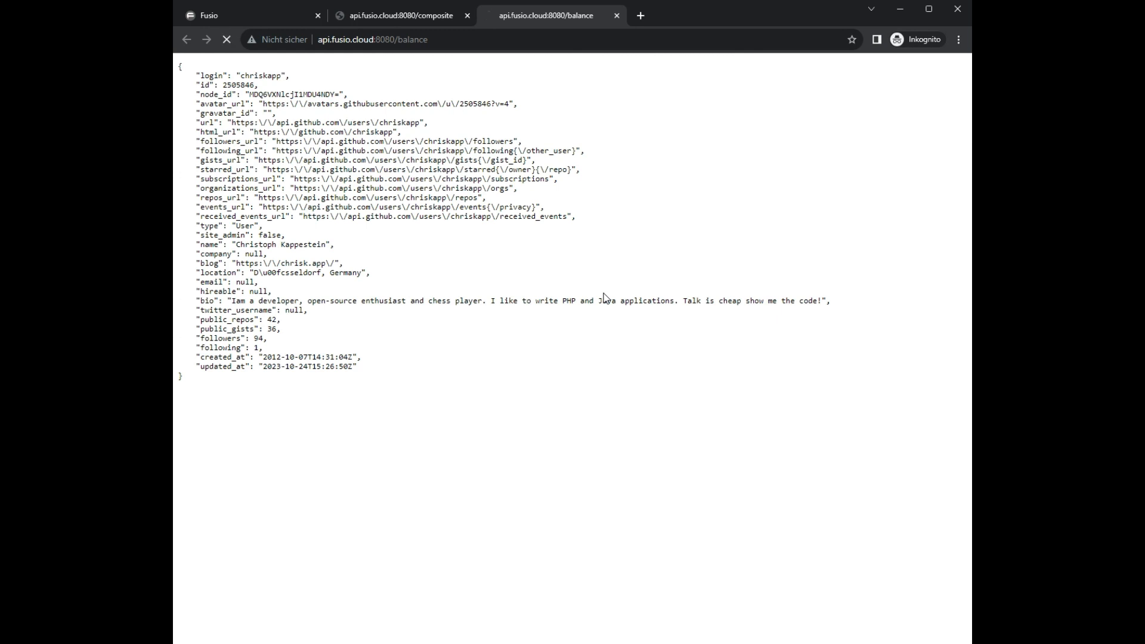
pyautogui.moveTo(591, 302)
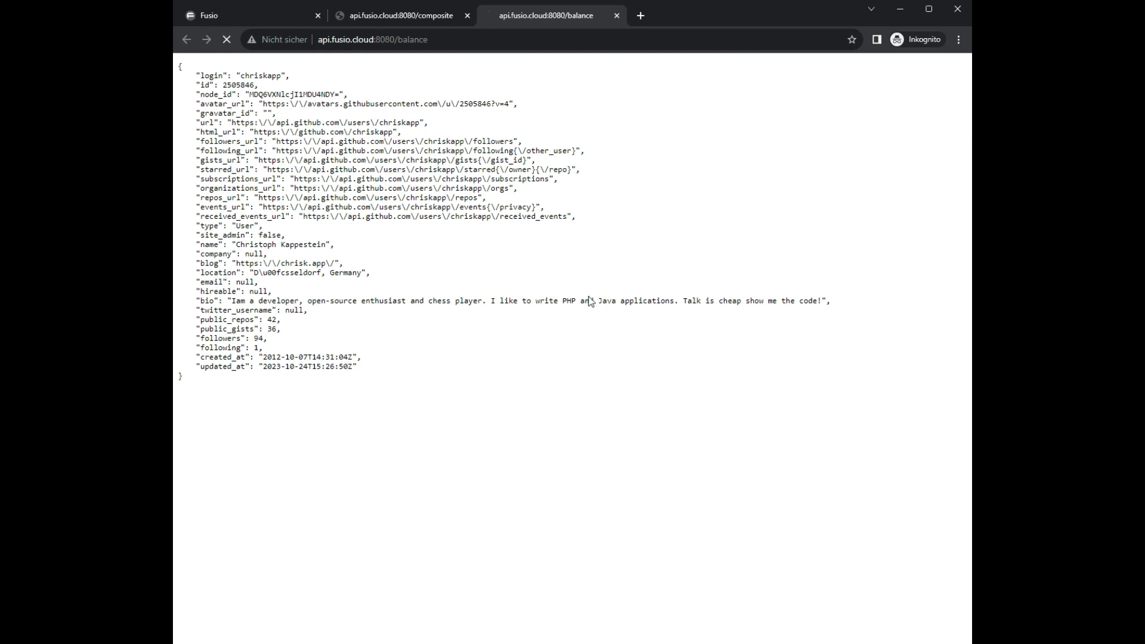